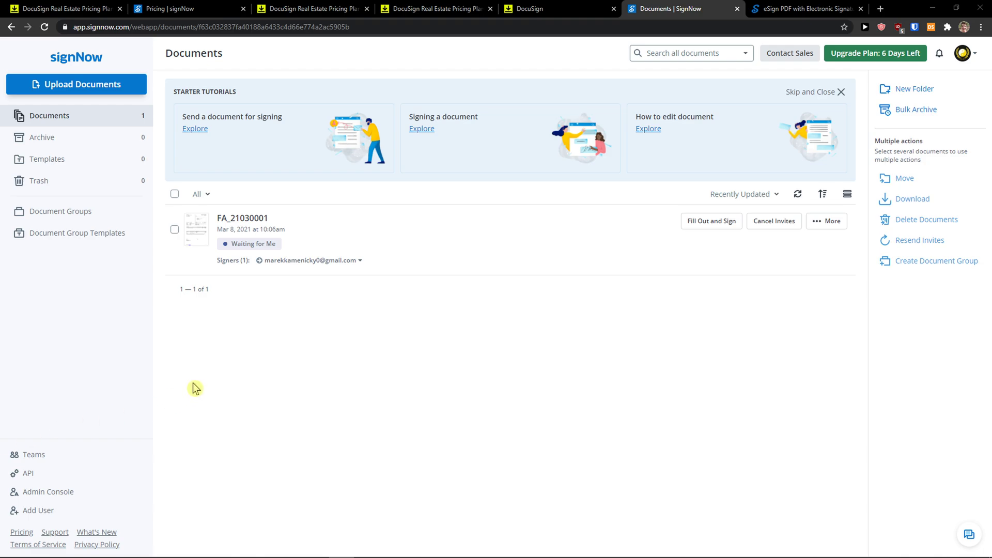
mouse_move(150, 190)
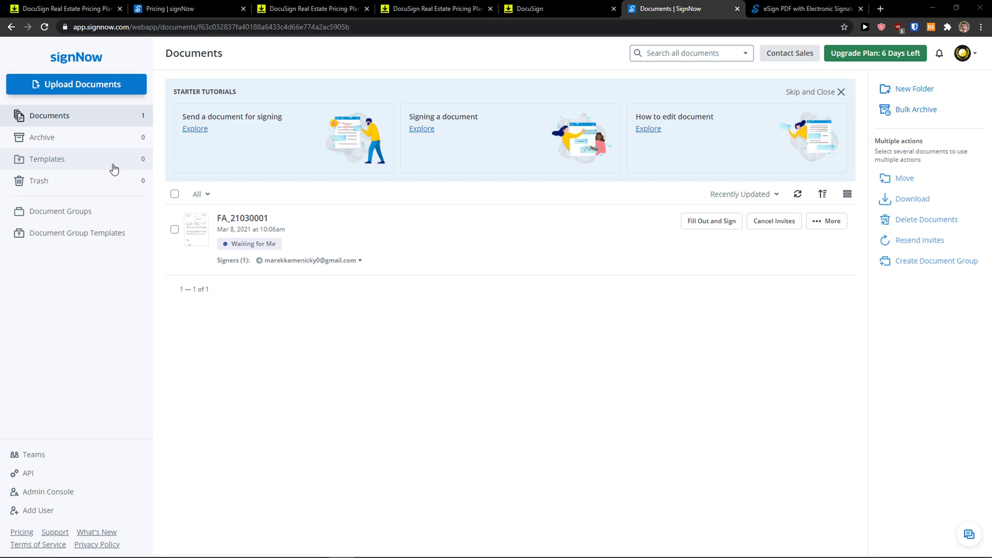
mouse_move(87, 169)
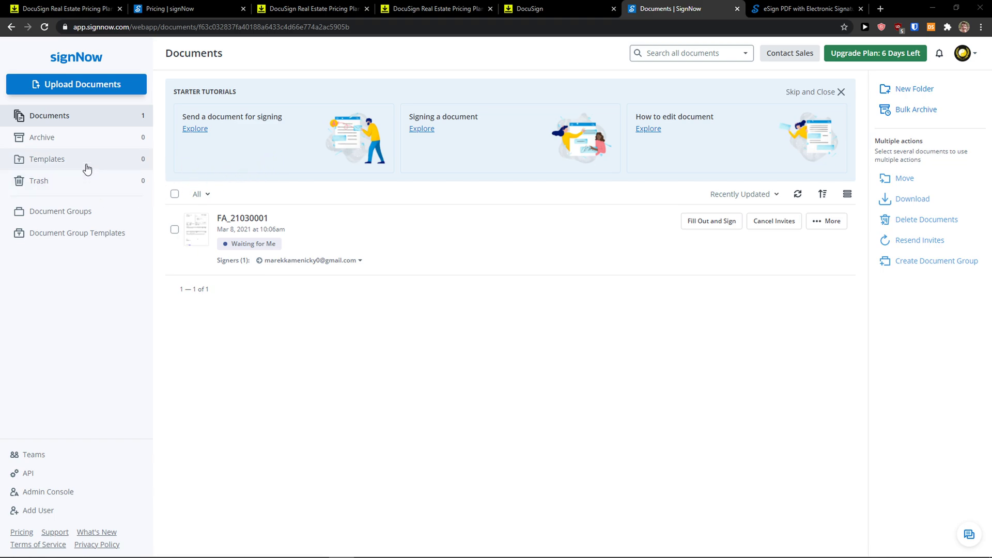
mouse_move(454, 230)
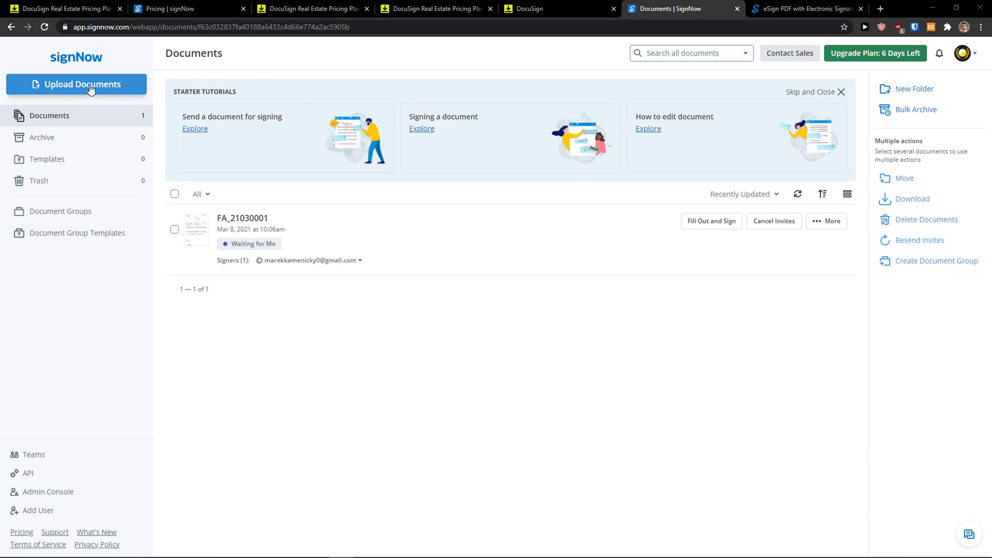
Upload FA_21030001.PDF from the Open dialog into the signNow document list.
left_click(76, 84)
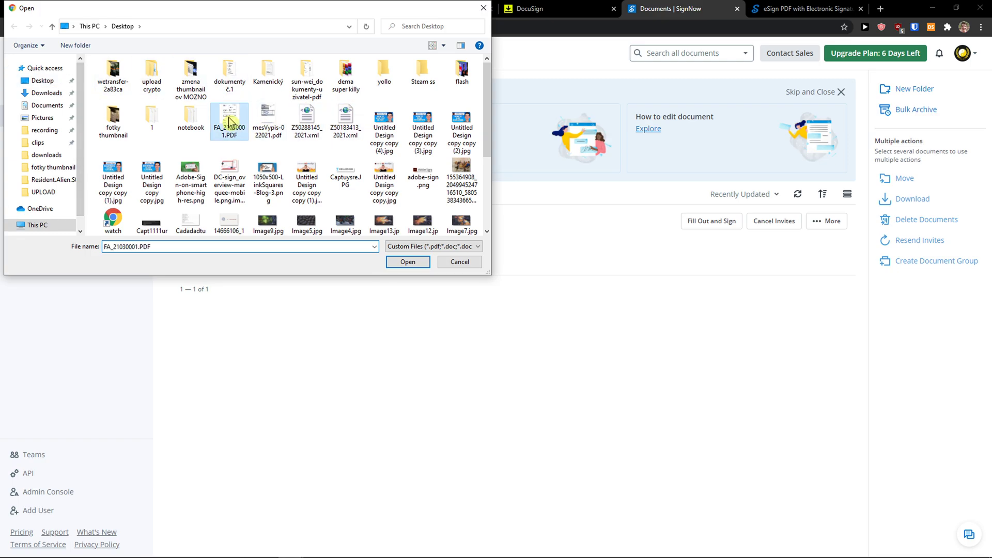
left_click(408, 262)
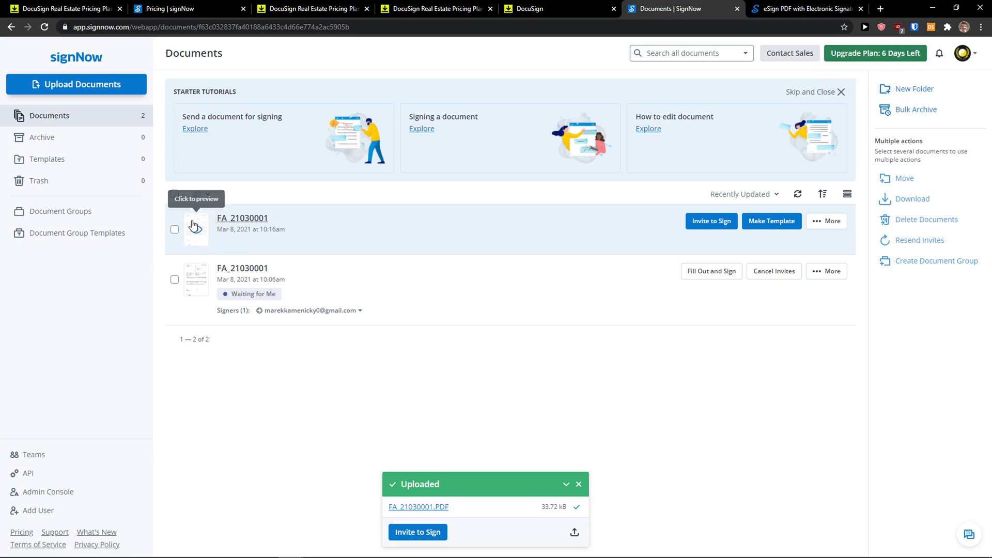
mouse_move(711, 221)
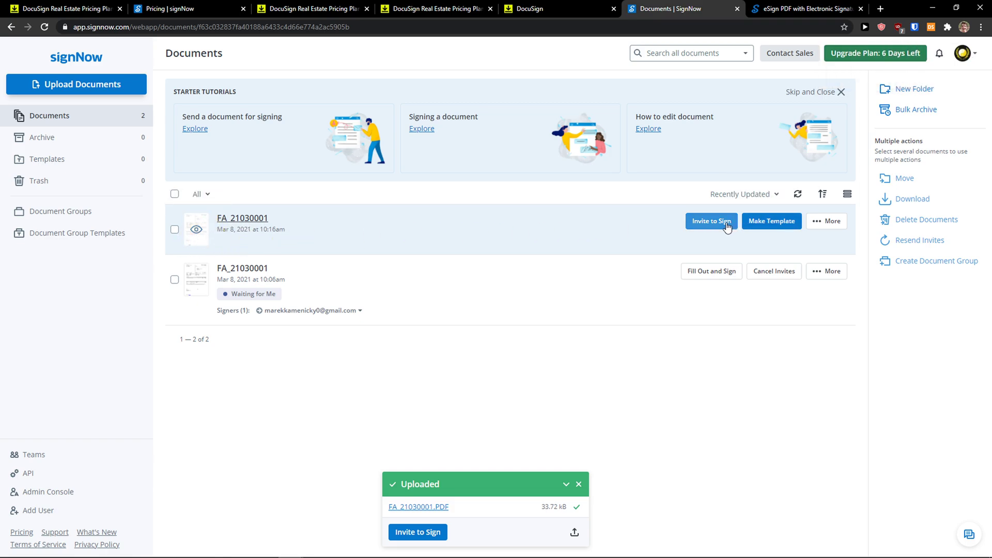
mouse_move(826, 220)
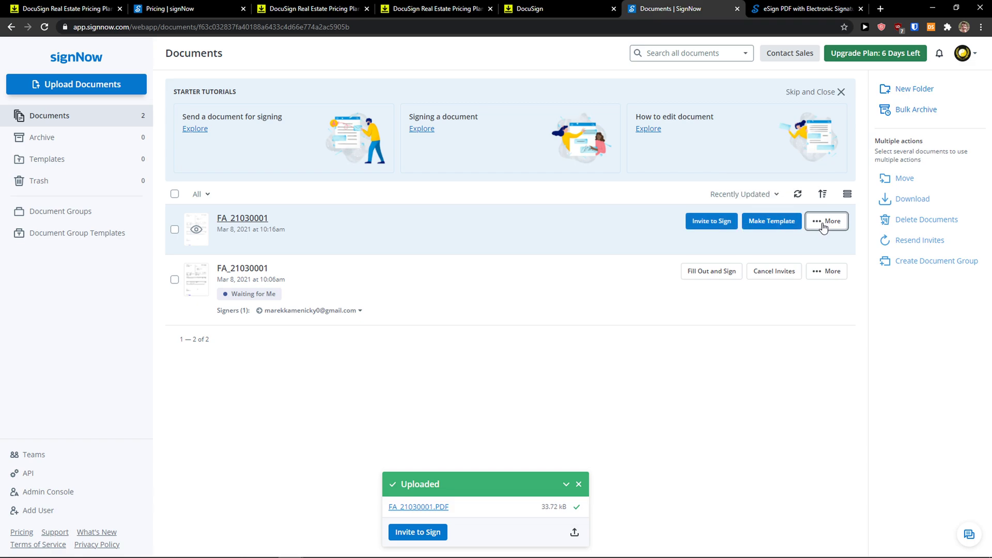
left_click(826, 220)
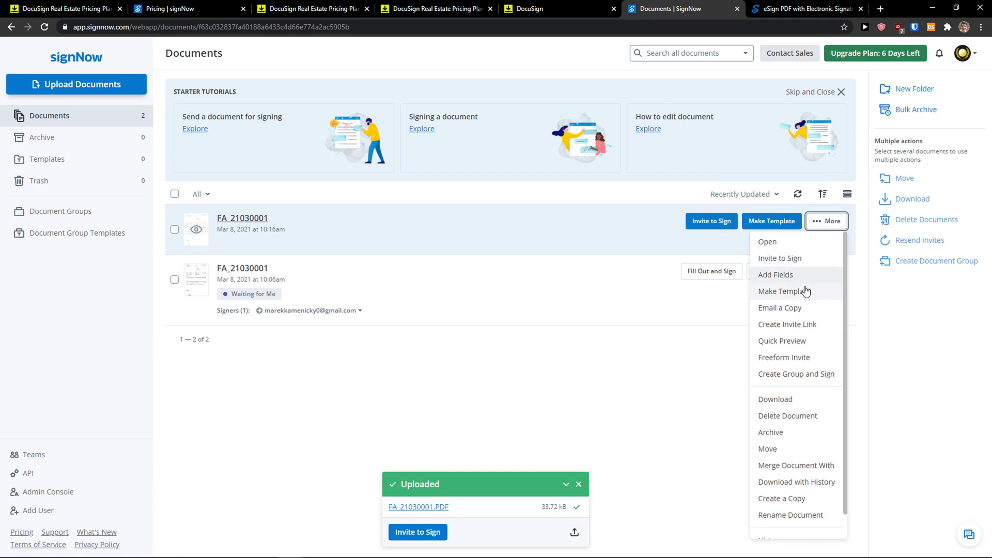
scroll("down", 3)
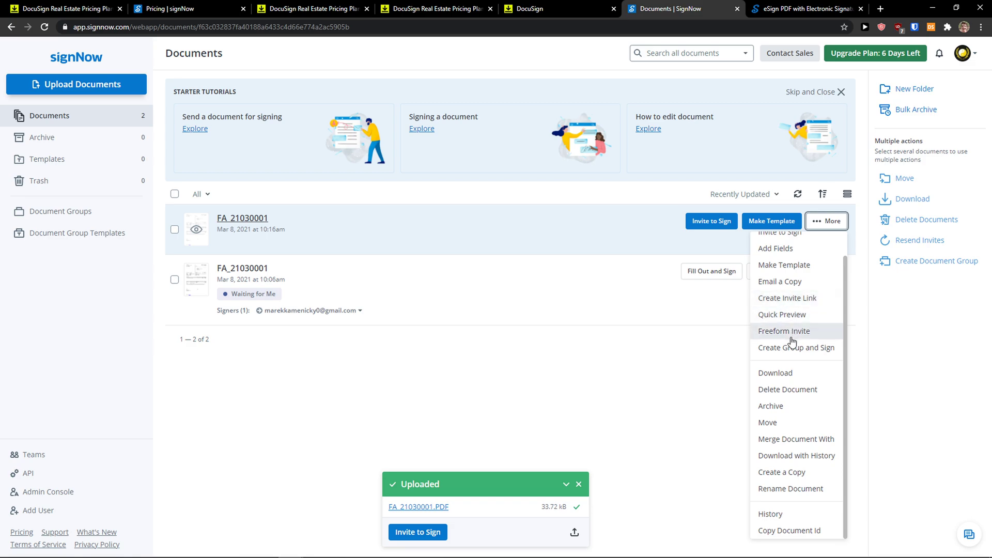
mouse_move(803, 410)
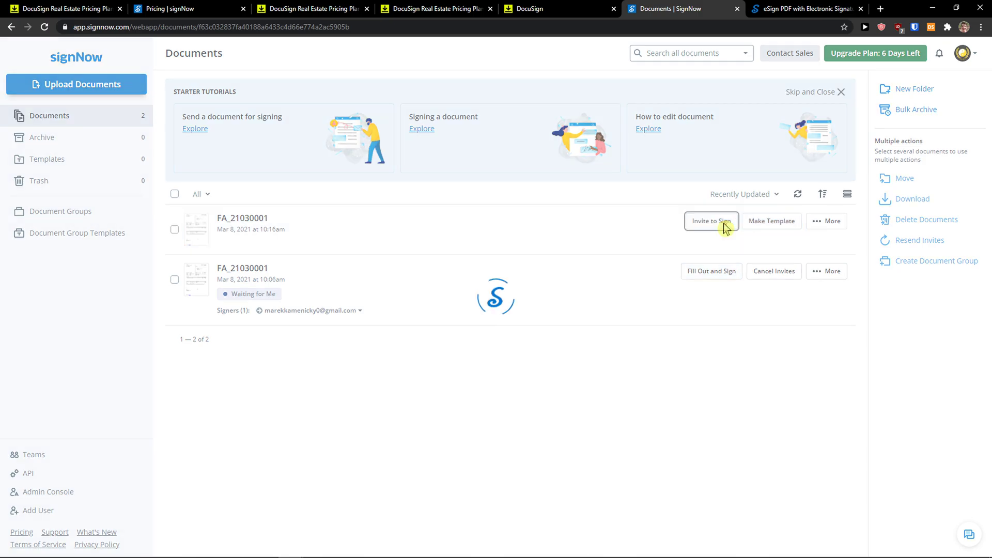
Start an invite with Marcus and his email as Signer 1, plus a second signer entry.
left_click(711, 220)
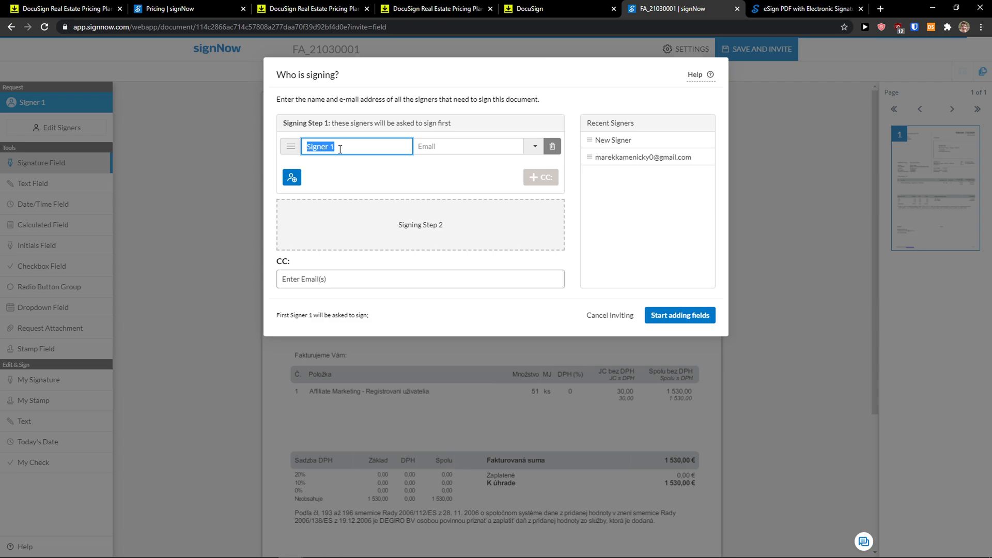
key("Delete")
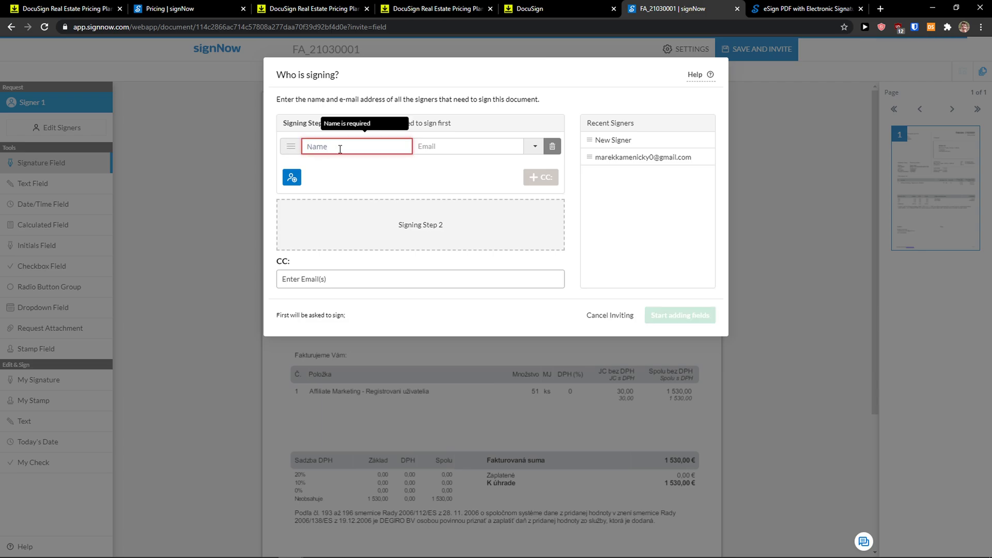
type("Marcus")
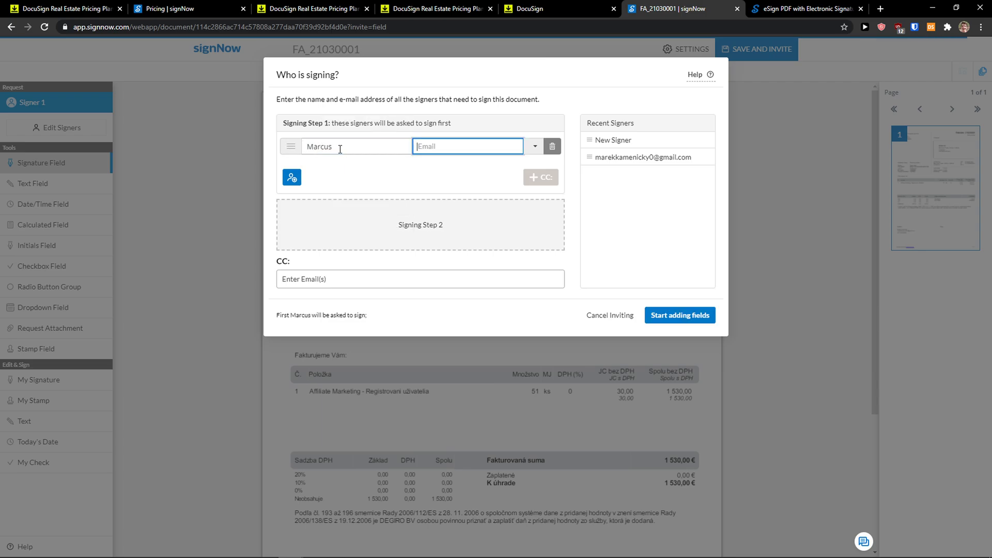
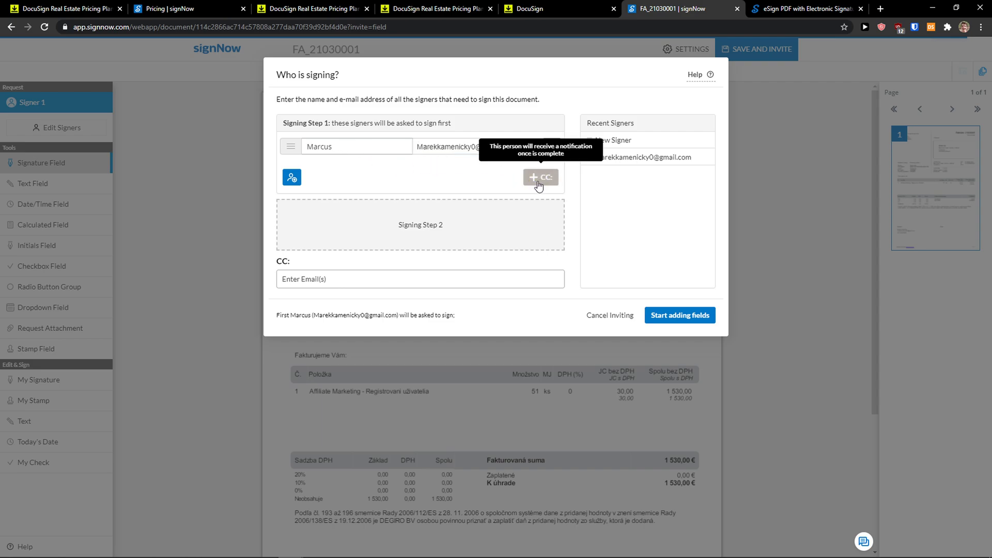
left_click(291, 178)
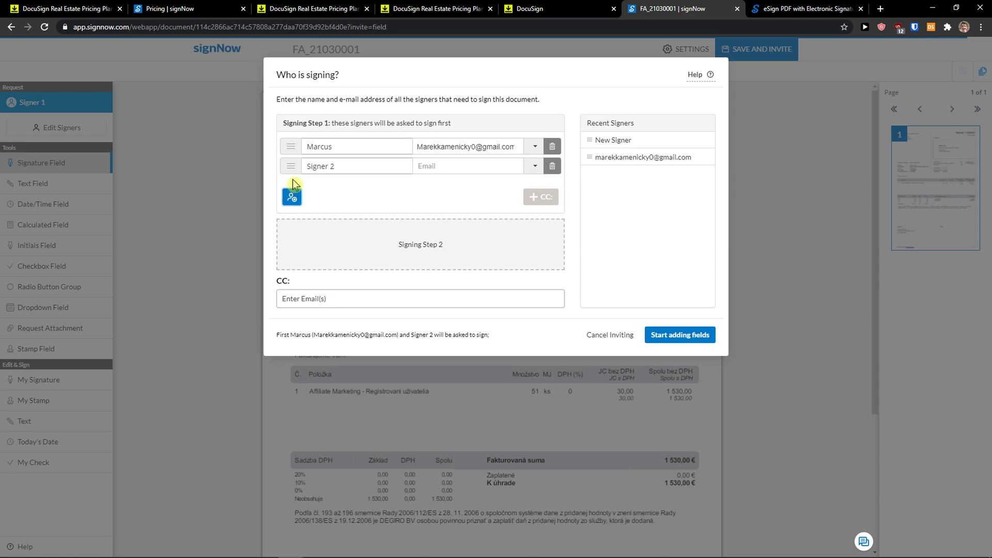
Fill in the second signer Juna's name and email details.
left_click(552, 165)
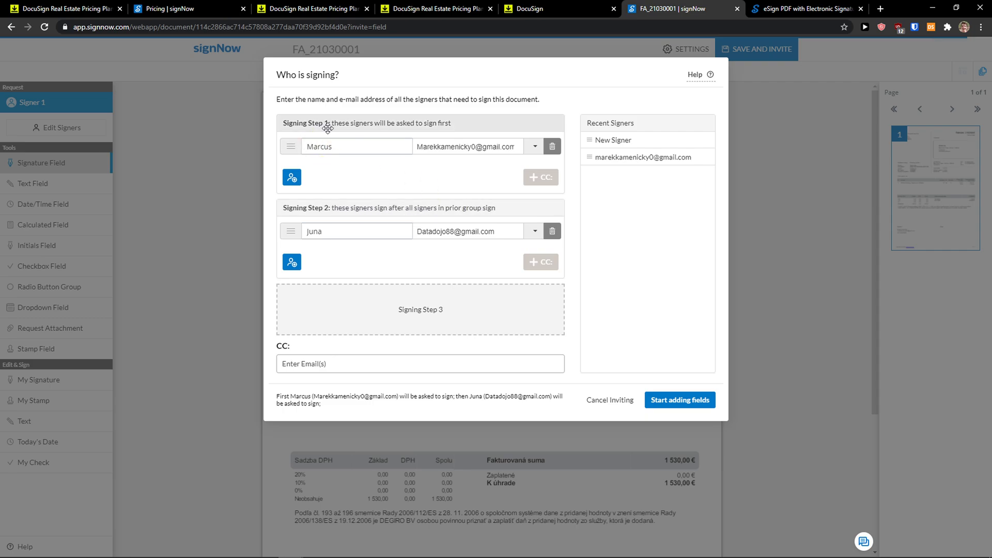
mouse_move(482, 155)
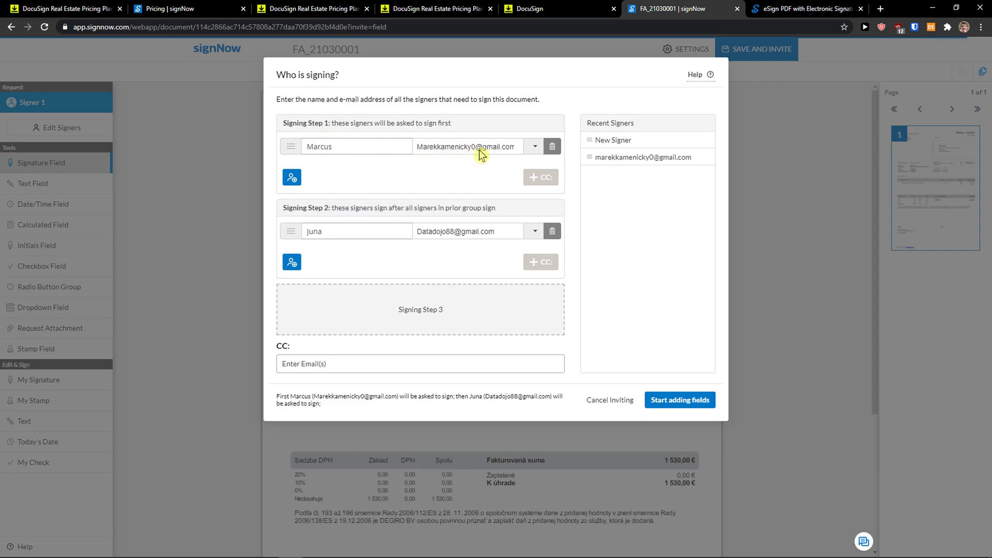
mouse_move(417, 242)
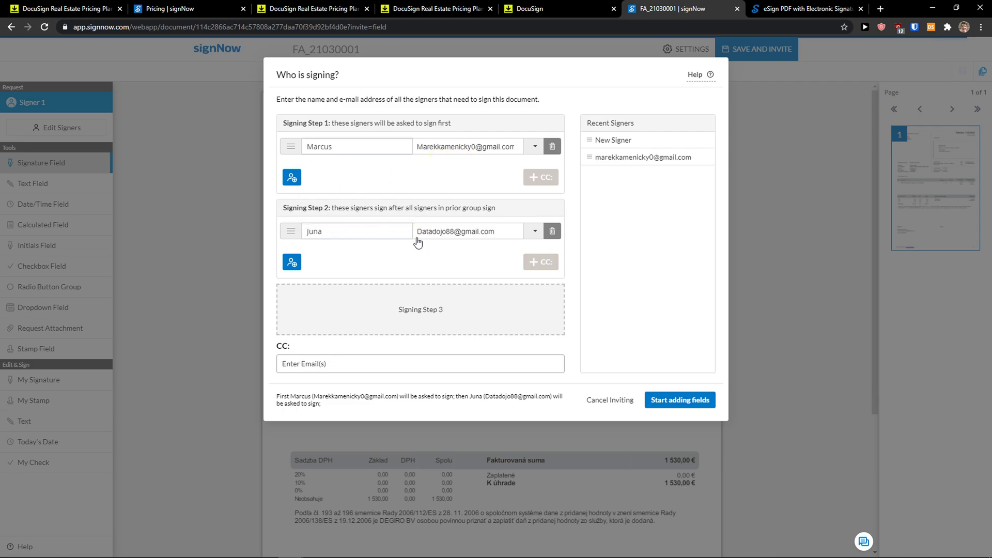
mouse_move(373, 227)
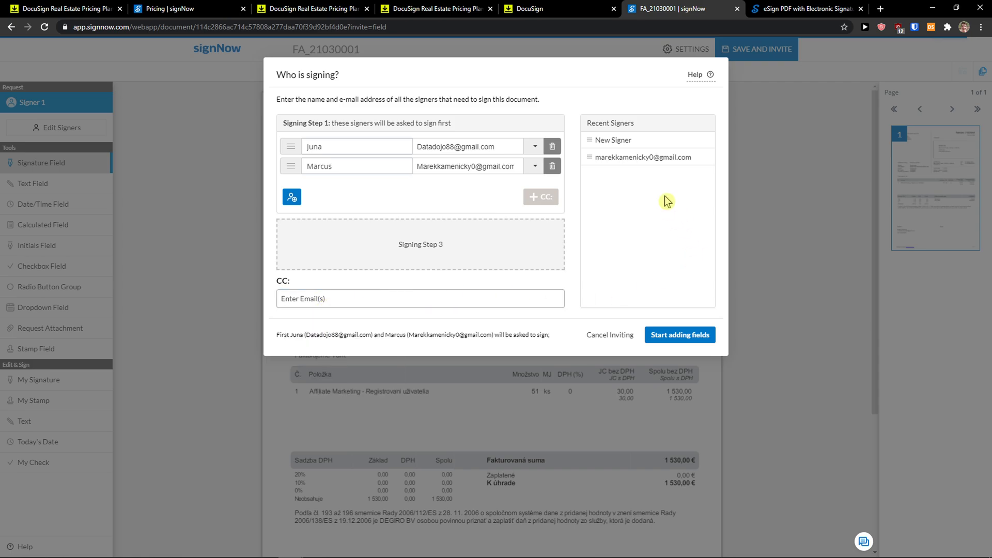
mouse_move(567, 166)
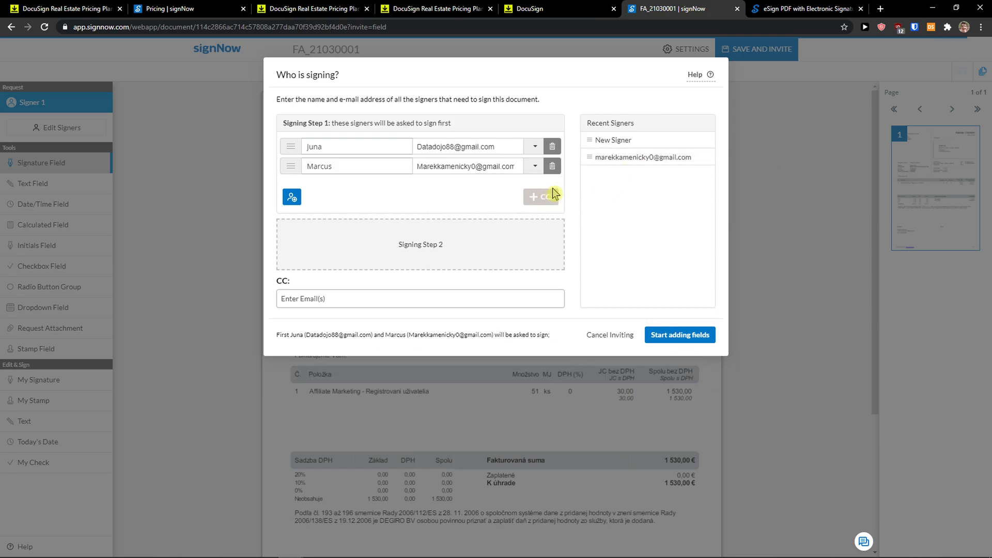
Enter field placement, zoom to 120%, and place signature fields under 'Prijal'.
left_click(680, 335)
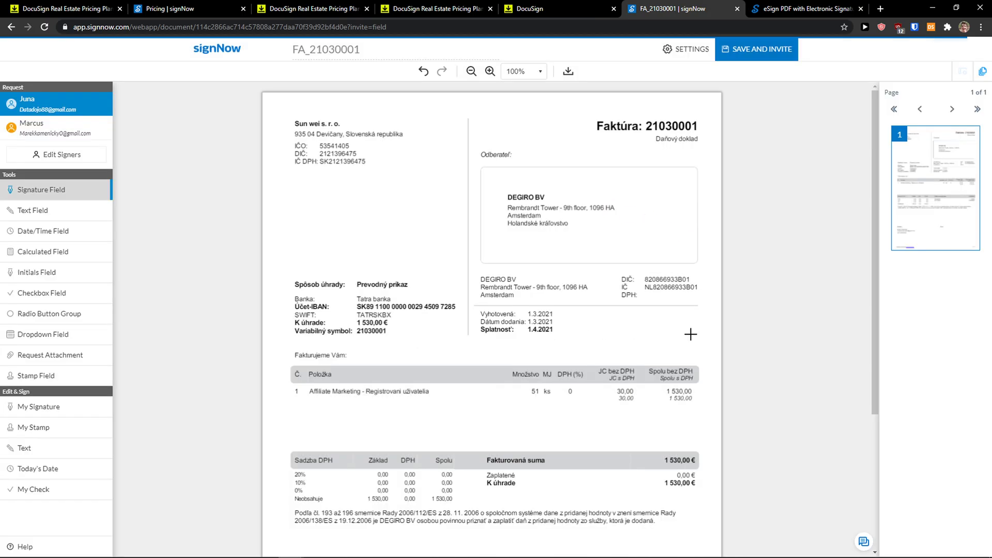
scroll("down", 3)
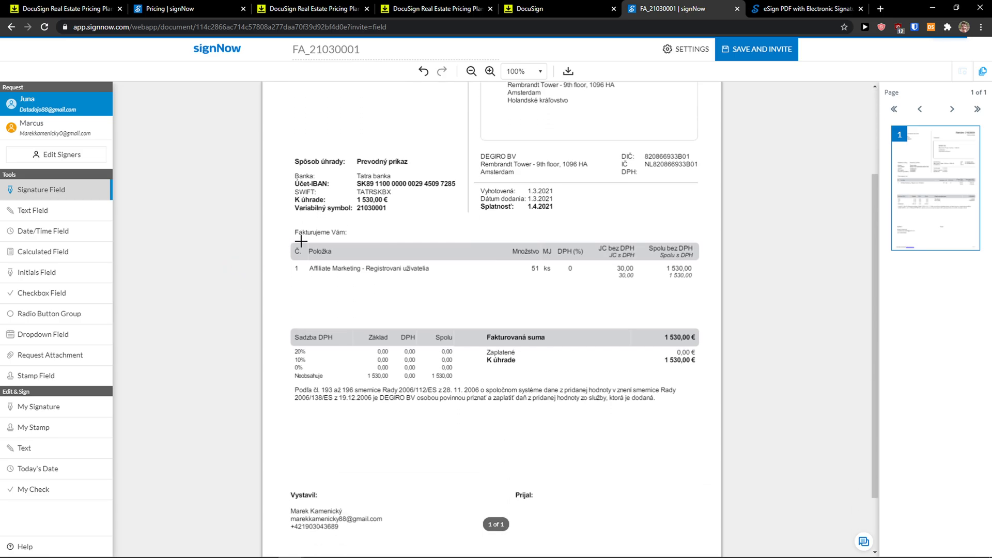
left_click(490, 70)
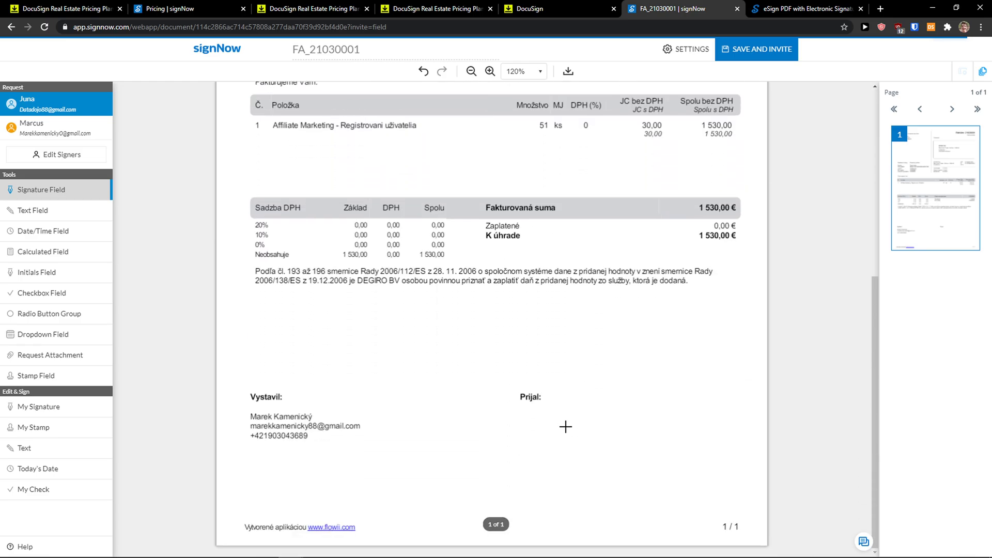
mouse_move(640, 425)
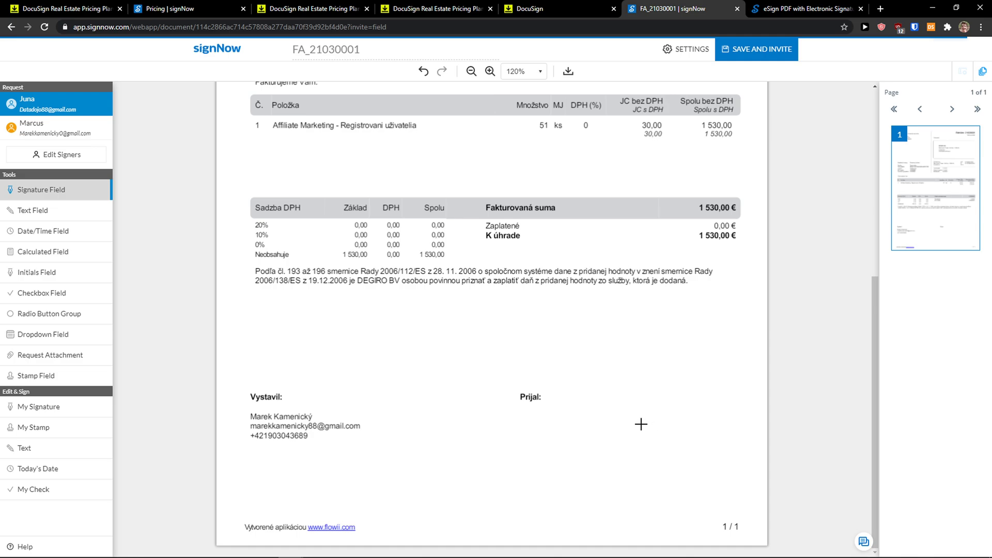
mouse_move(638, 415)
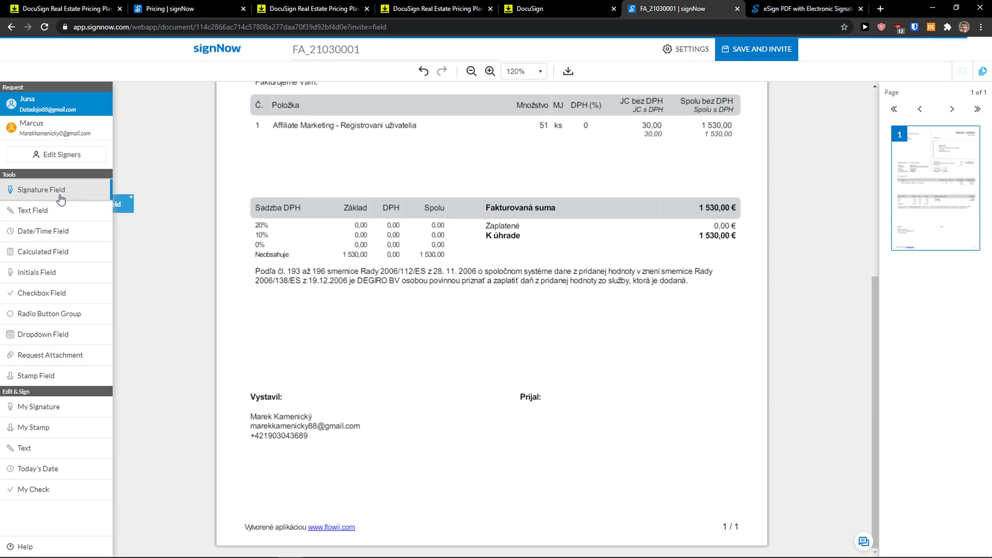
left_click(649, 436)
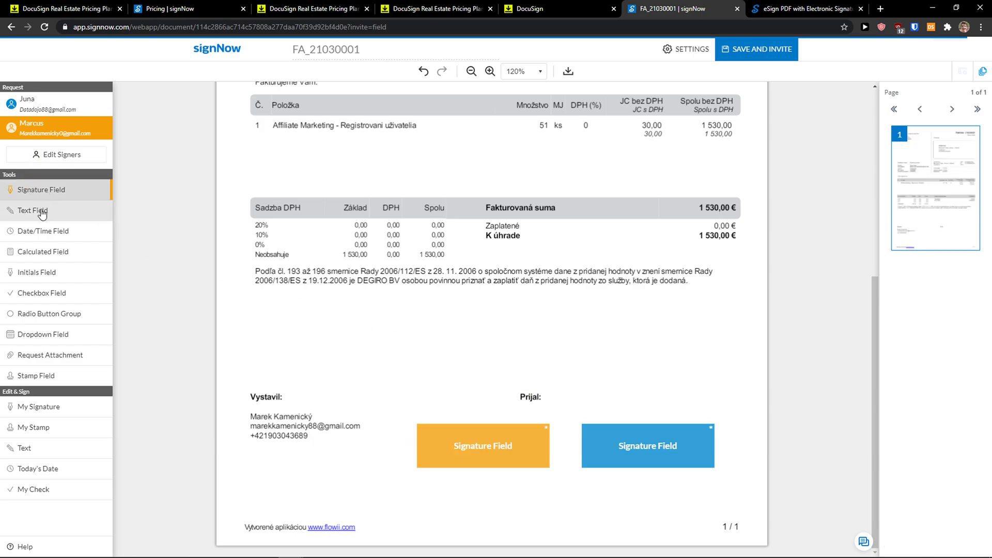
Place Text Fields just above the signers' signature fields on the invoice.
left_click(31, 211)
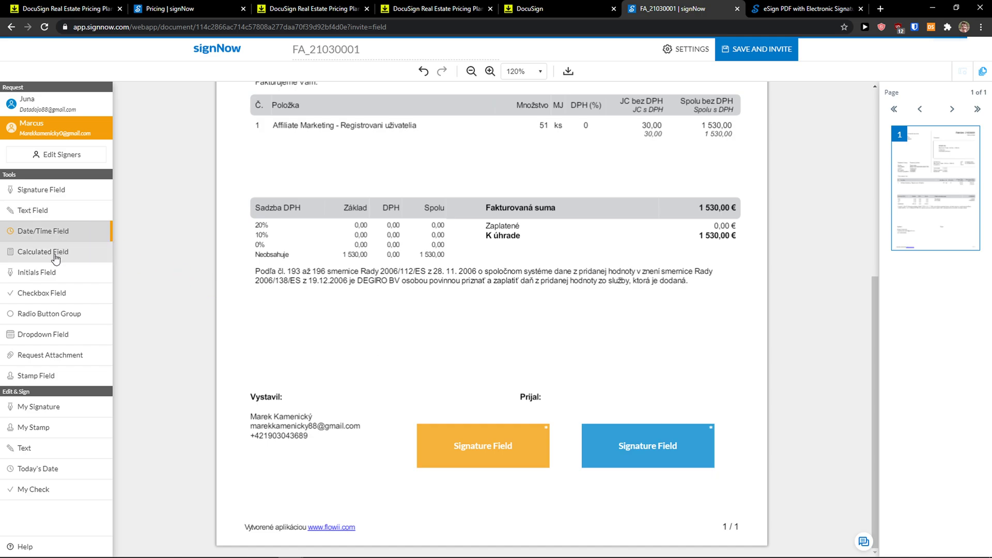
mouse_move(51, 298)
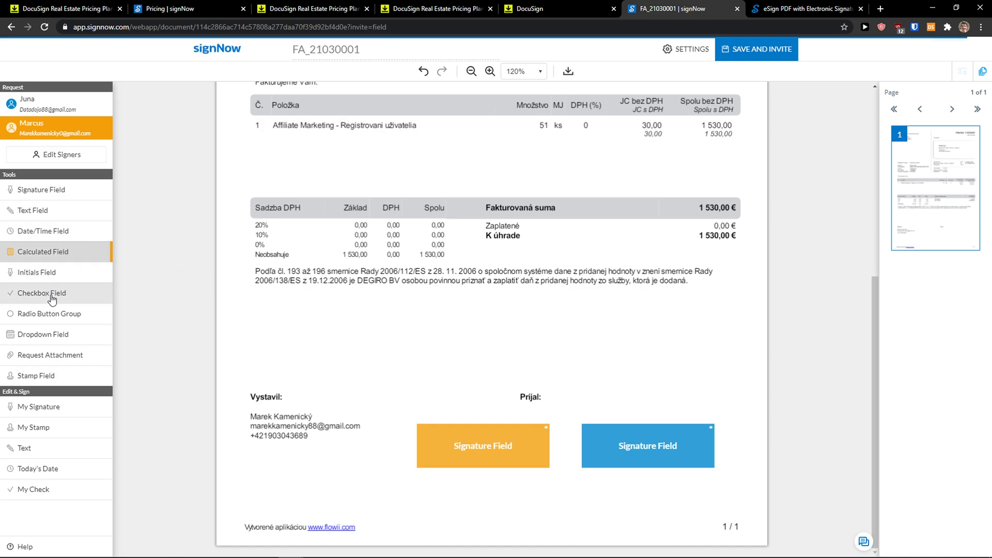
mouse_move(77, 371)
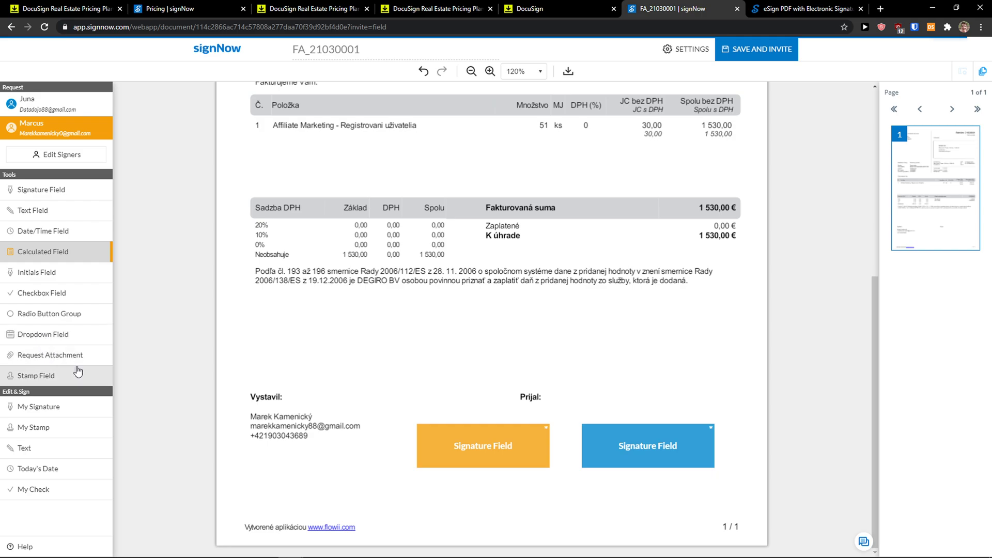
mouse_move(52, 420)
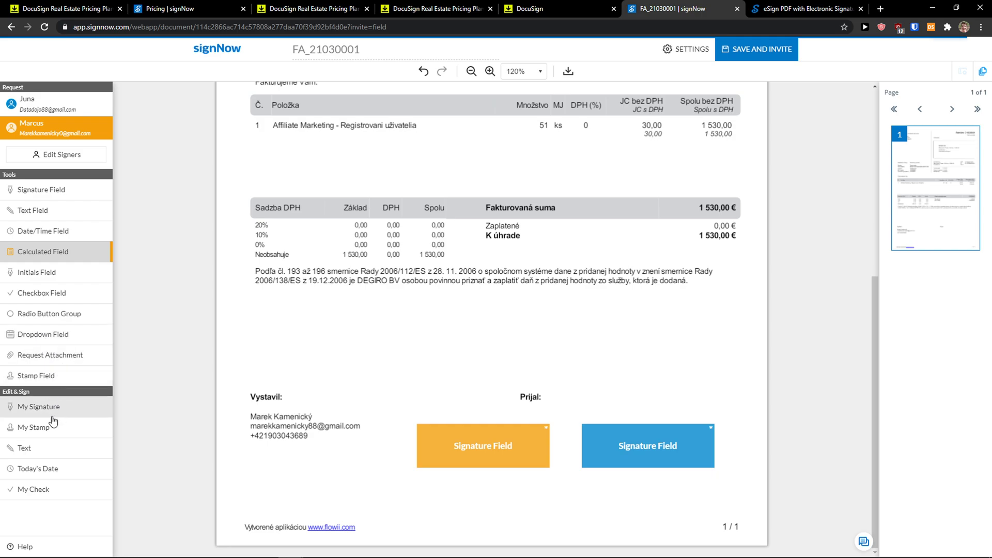
mouse_move(68, 458)
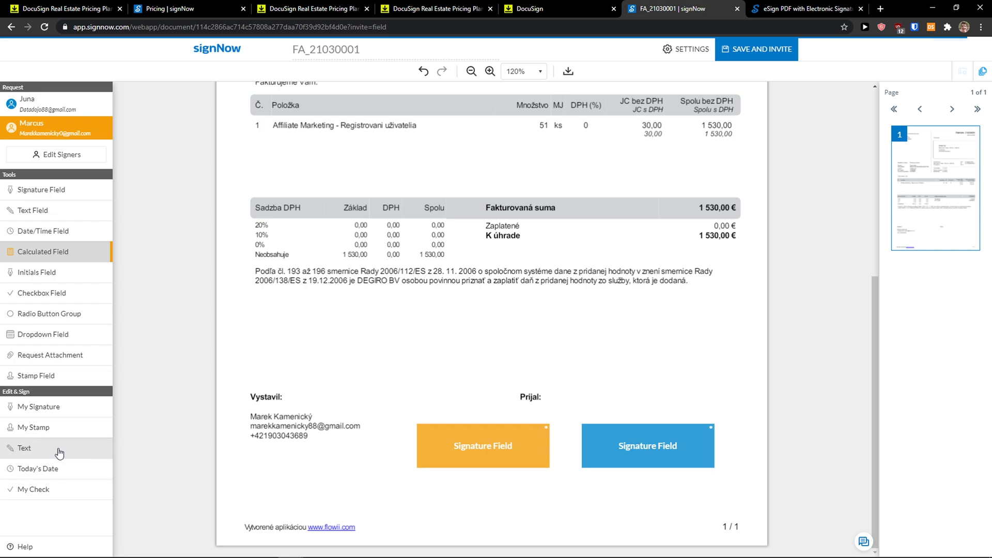
left_click(32, 211)
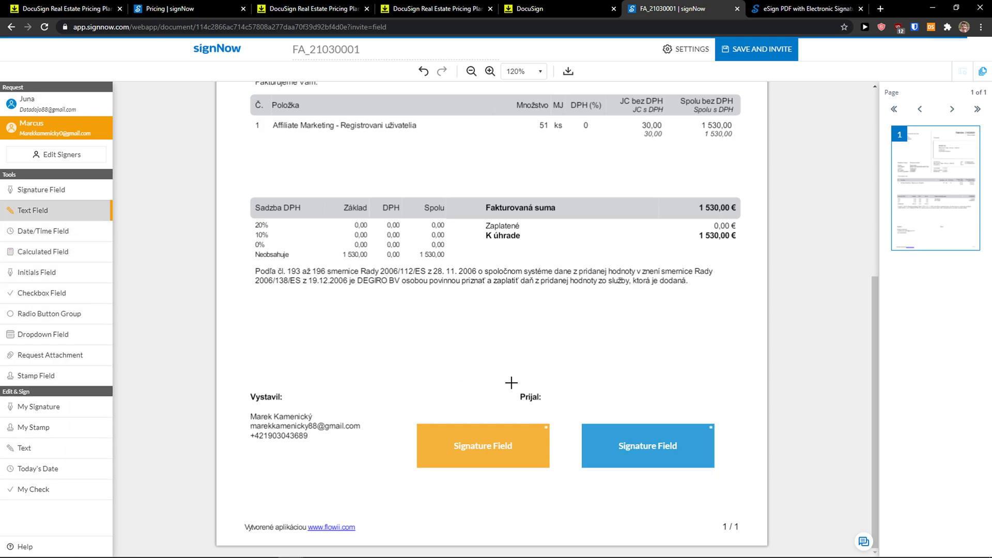
left_click(511, 383)
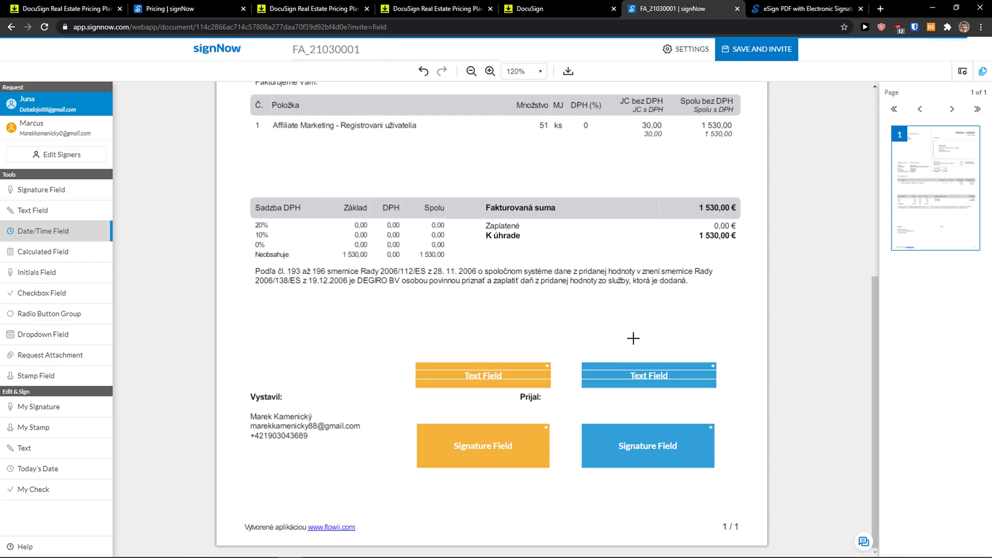
Place Date fields above the blue and orange signers' text fields.
left_click(633, 338)
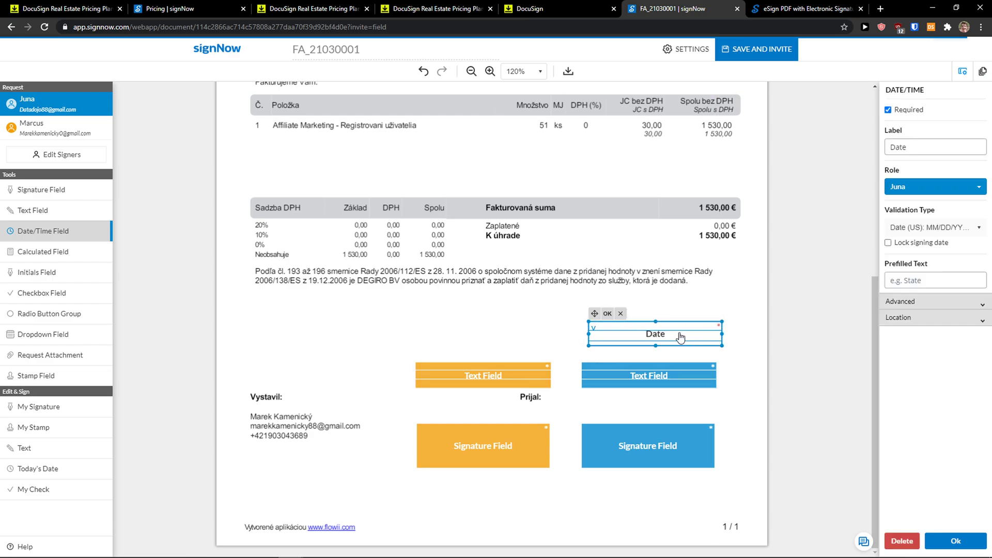
left_click(606, 313)
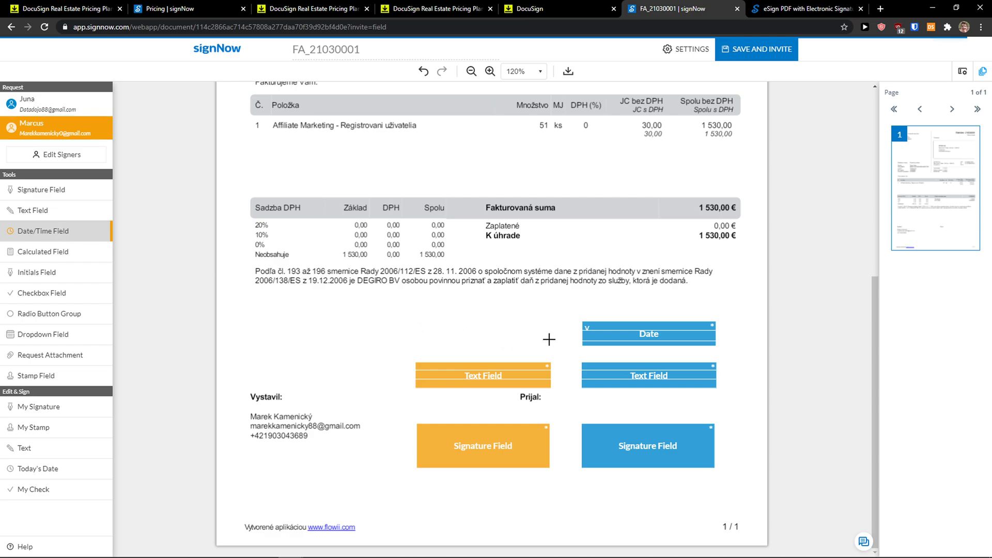
left_click(483, 335)
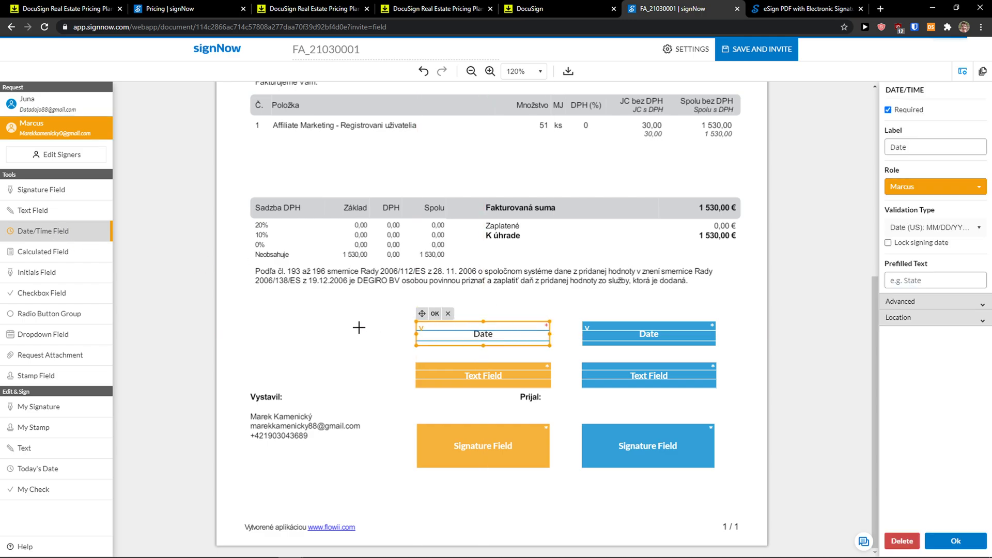
left_click(435, 313)
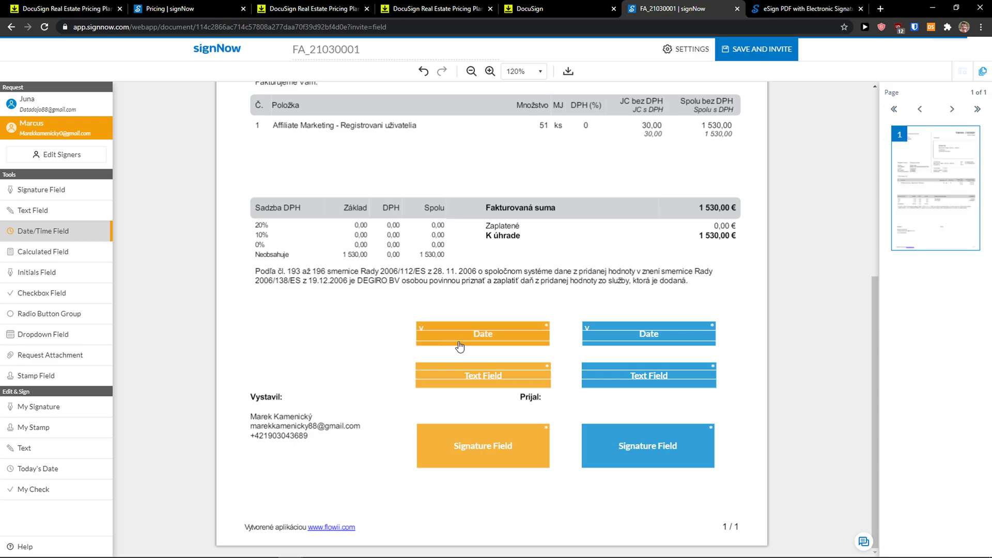
Review the field layout, then save the invoice and proceed to Review and Send.
scroll("up", 3)
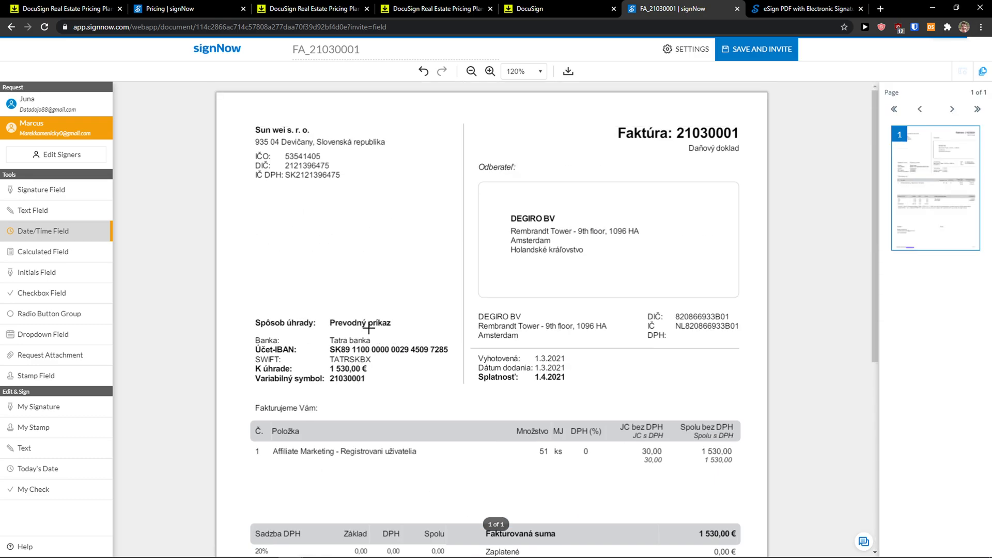
mouse_move(536, 271)
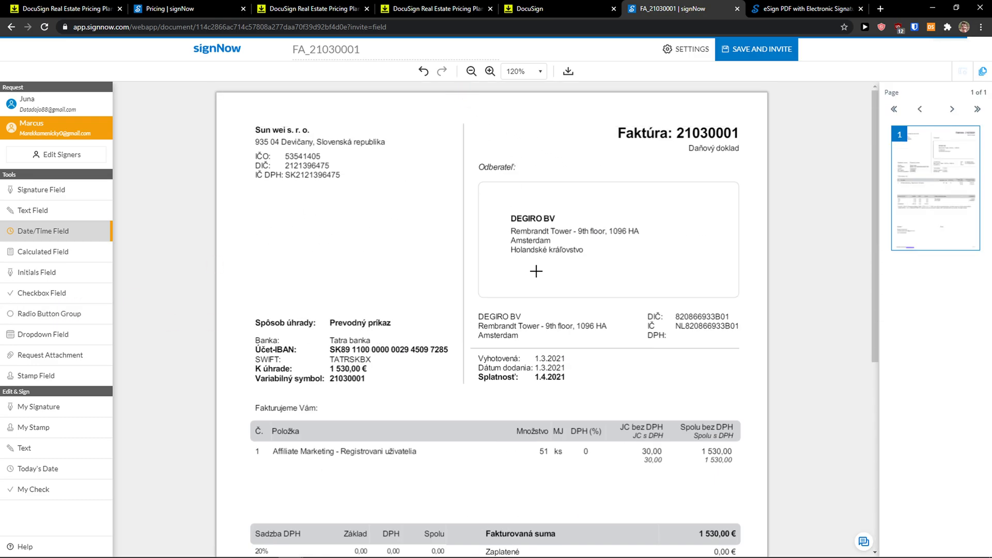
scroll("down", 3)
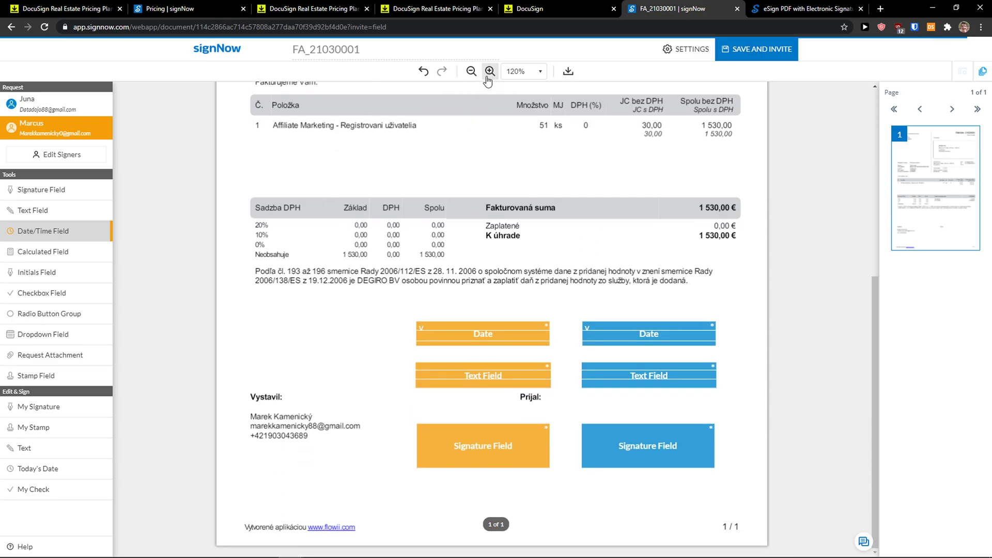
left_click(490, 71)
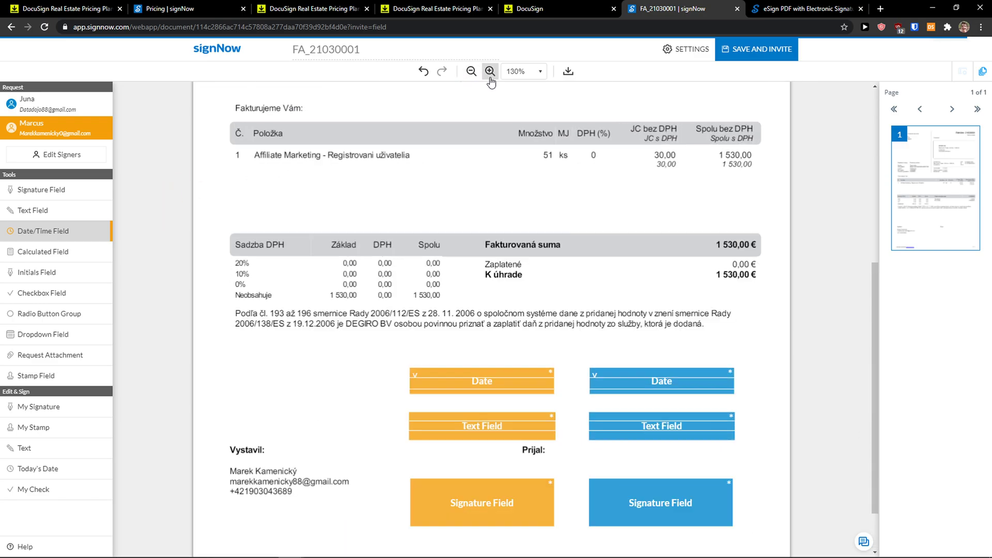
left_click(471, 70)
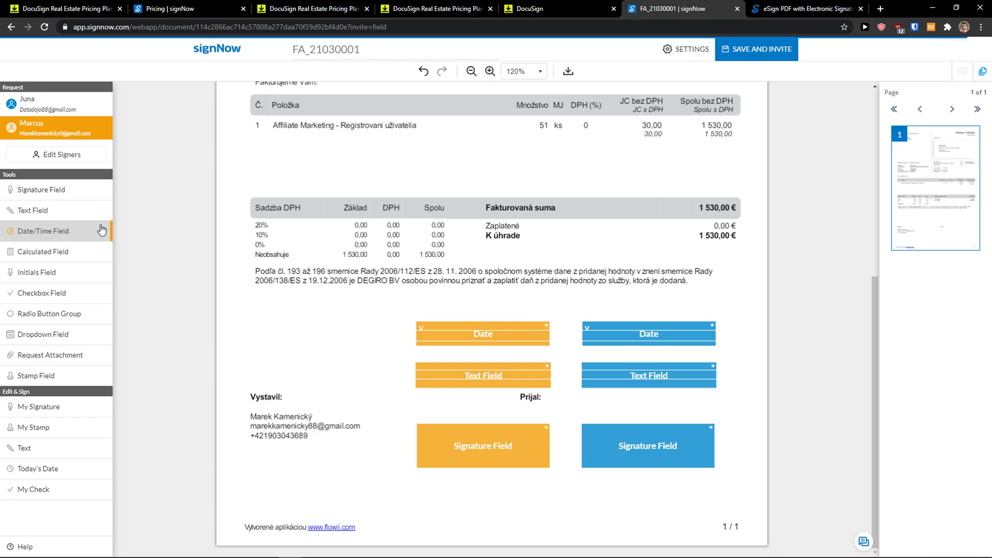
mouse_move(768, 50)
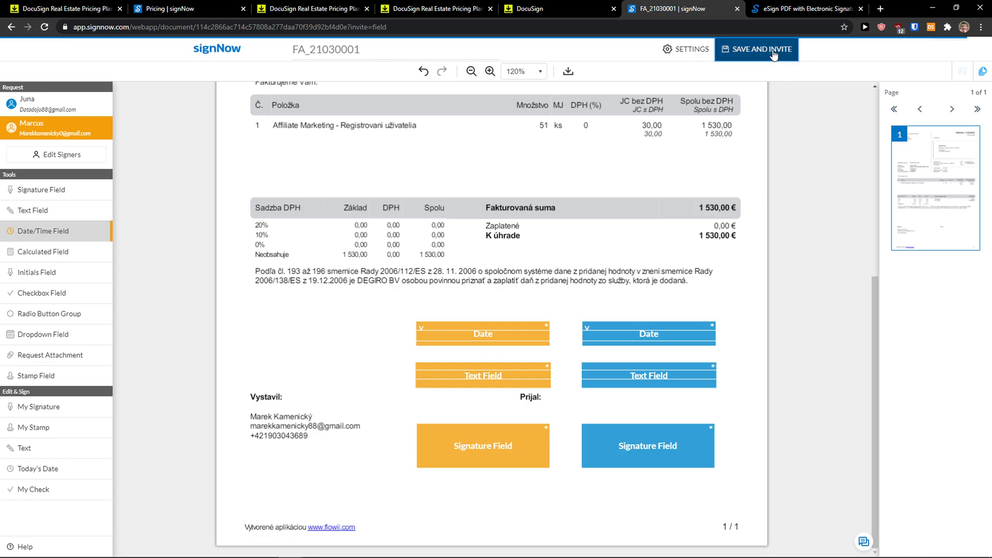
left_click(757, 49)
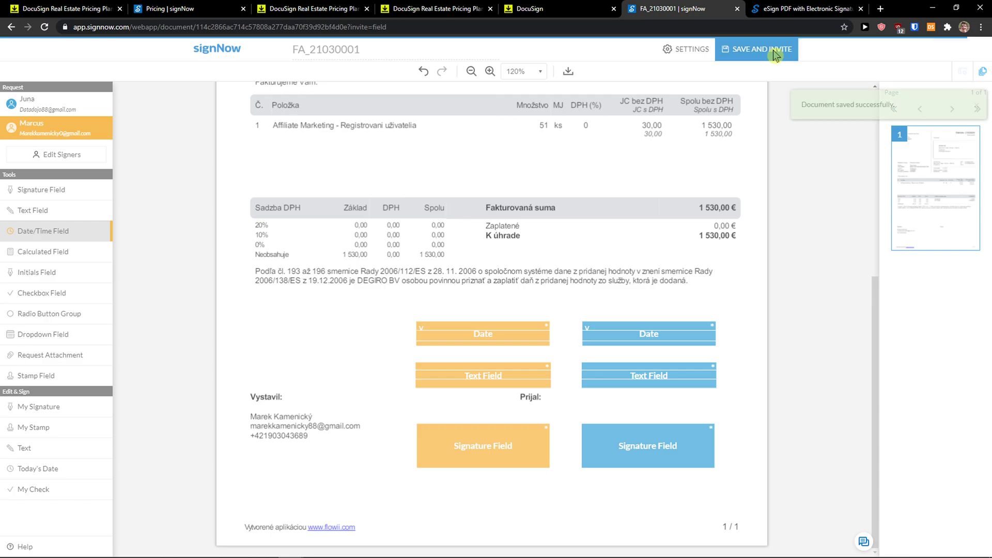
left_click(757, 49)
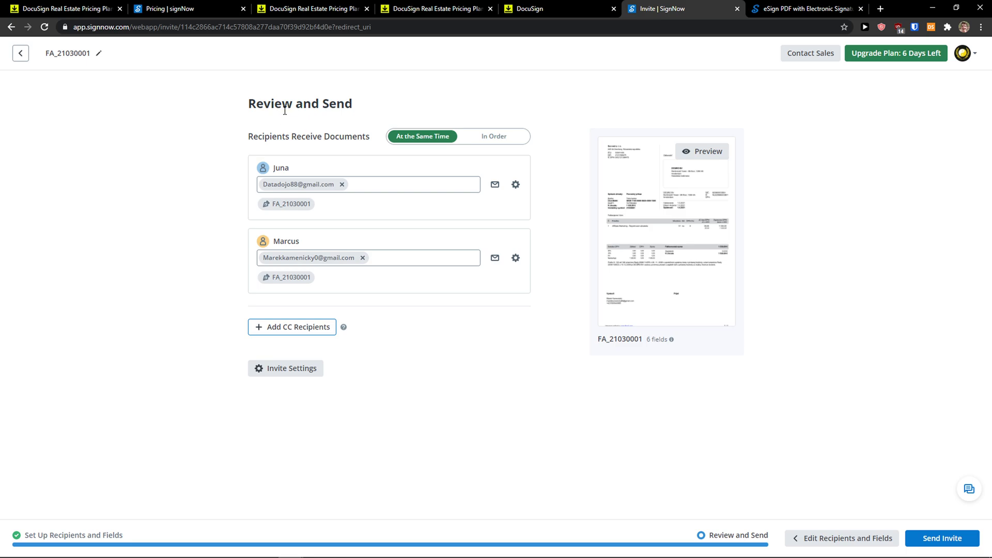
mouse_move(390, 141)
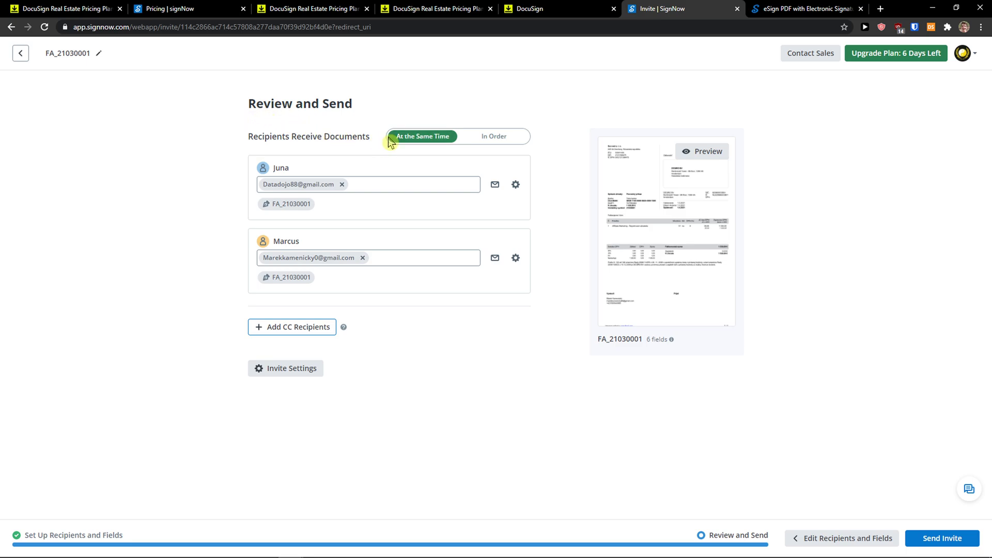
mouse_move(493, 136)
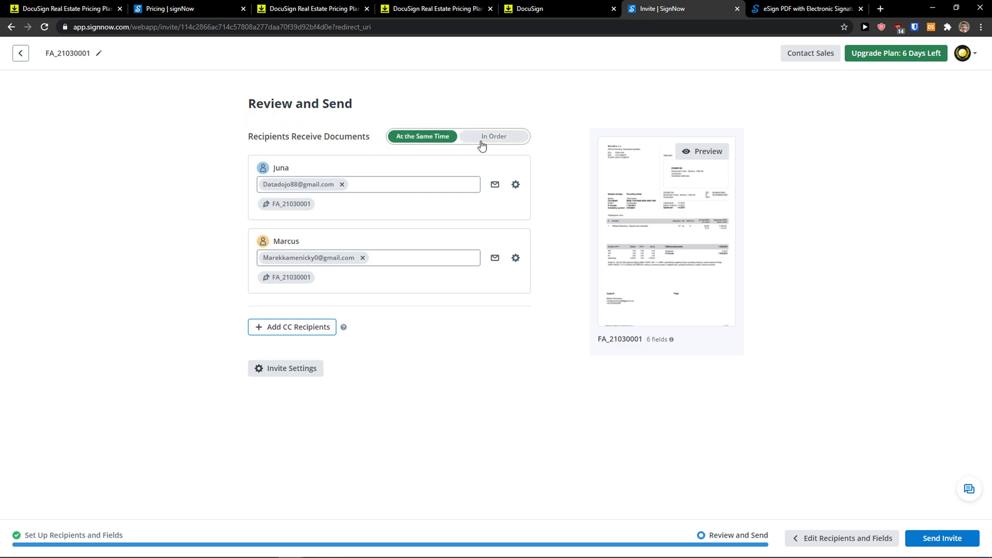
mouse_move(293, 327)
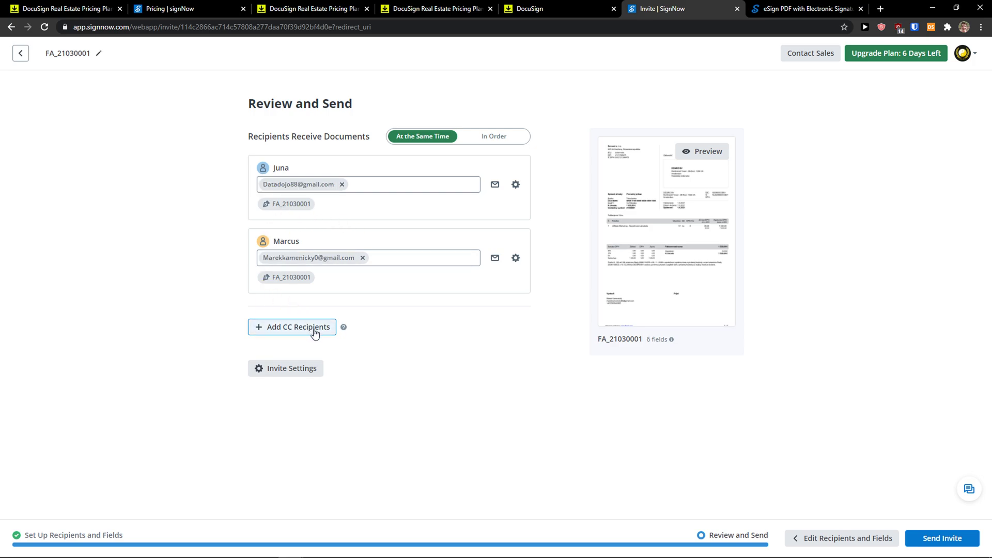
mouse_move(668, 281)
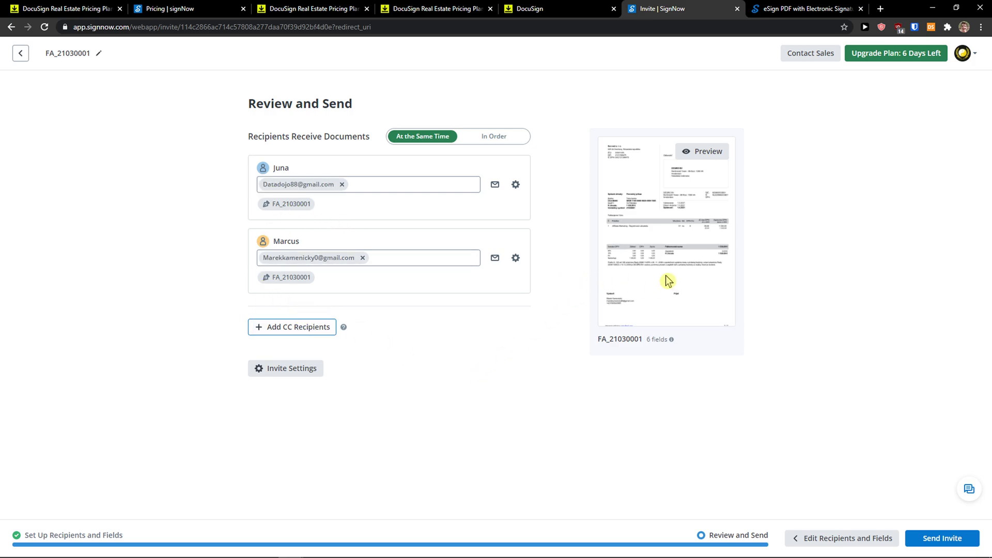
Send the FA_21030001 invite to both signers 'At the Same Time'.
left_click(941, 538)
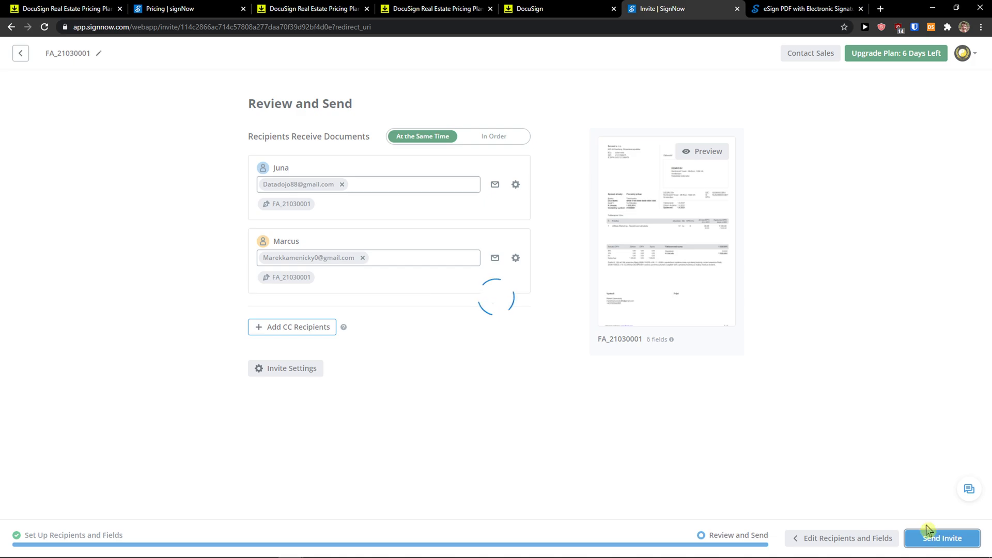
left_click(942, 539)
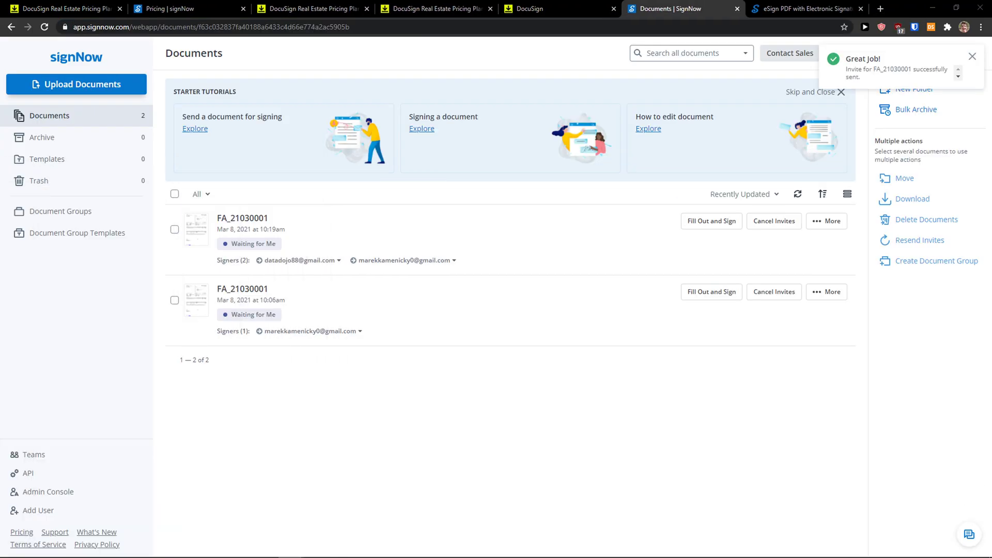
Open the invitation link as the recipient to reach the signing welcome dialog.
left_click(972, 56)
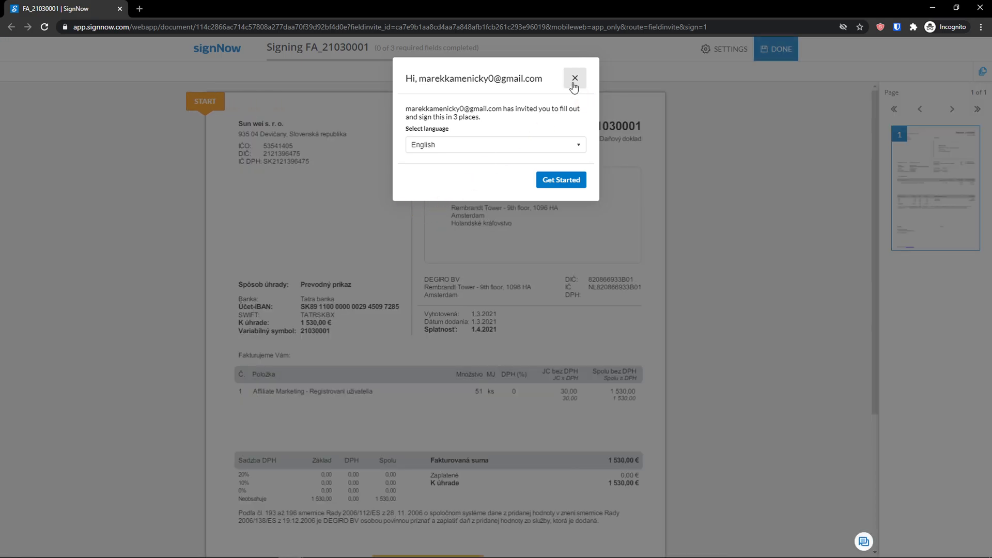
Dismiss the welcome prompt, set the date to March 9, and enter 'THIS'.
left_click(495, 144)
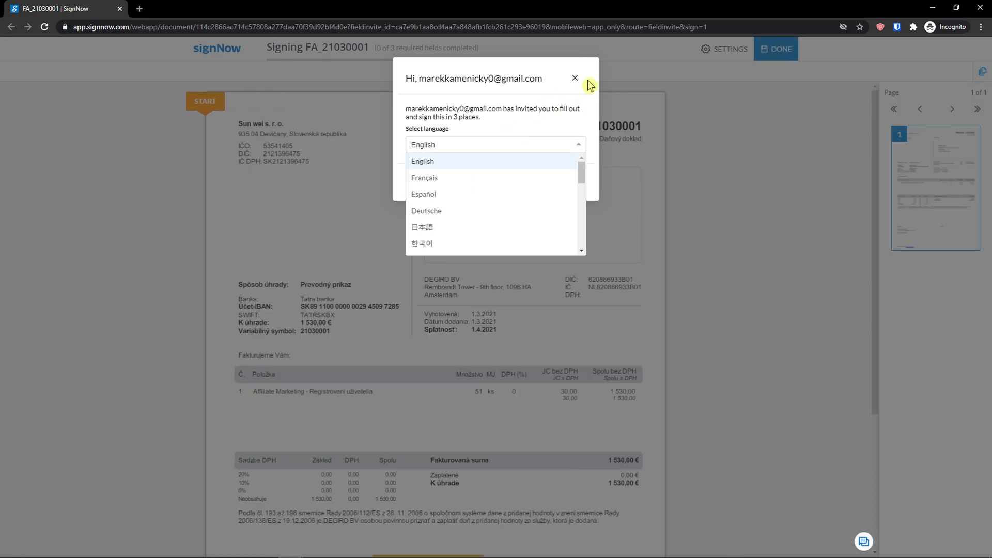
left_click(574, 79)
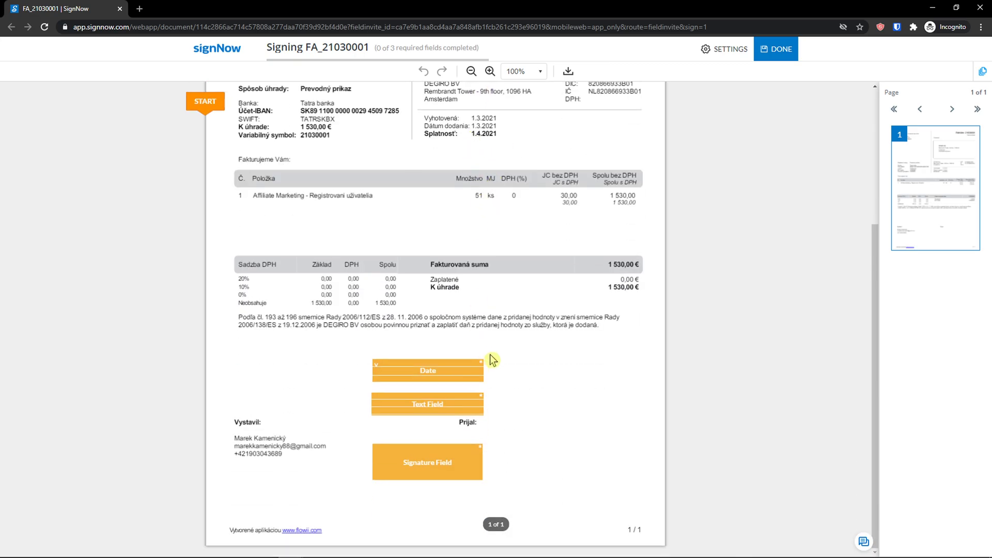
left_click(428, 370)
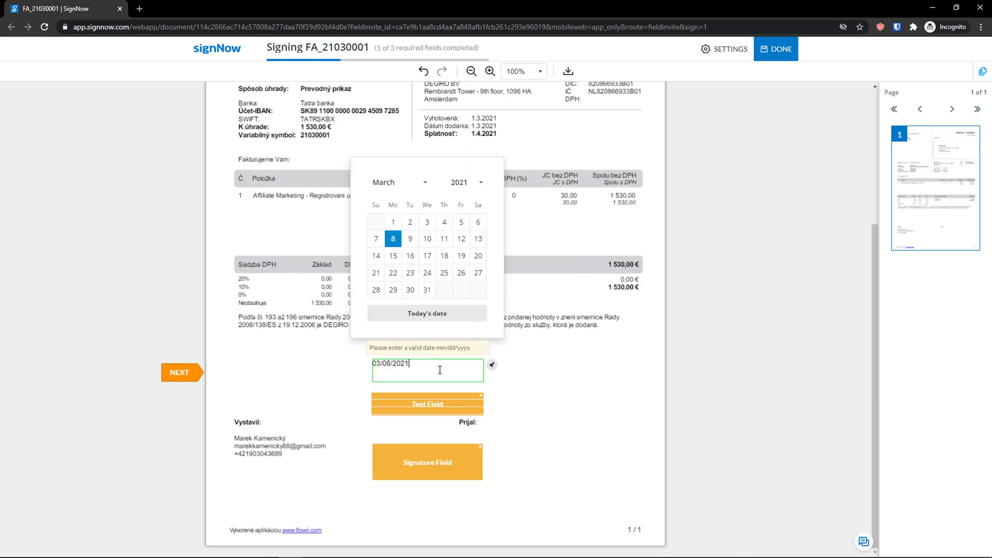
left_click(410, 240)
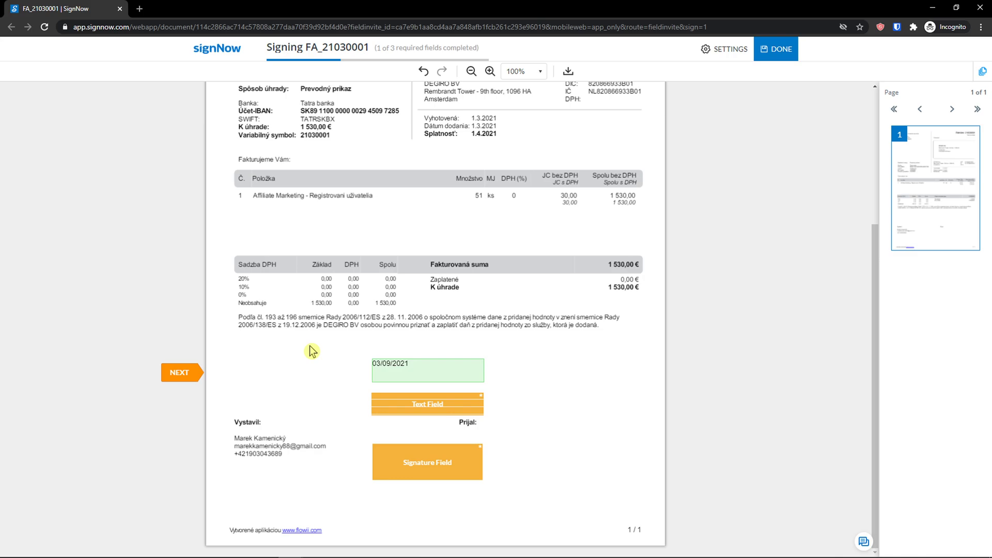
type("THIS IS A TEXT FIELD")
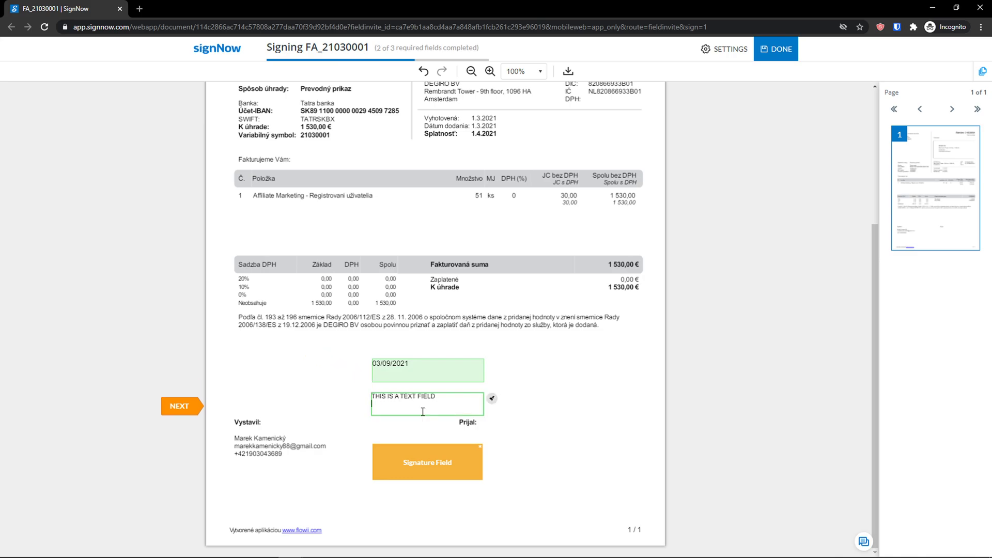
Draw the signature by hand, then leave the signing page for Documents.
left_click(426, 461)
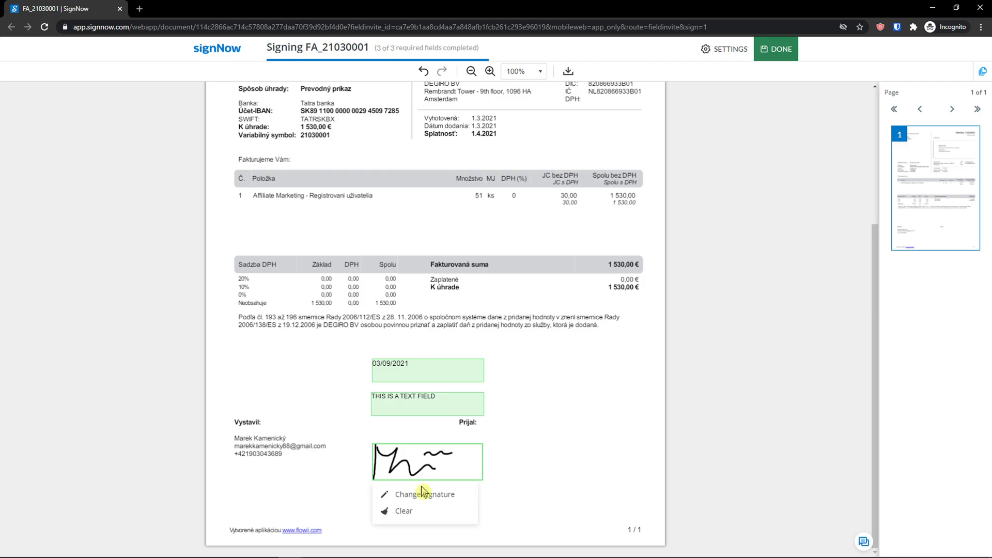
left_click(425, 494)
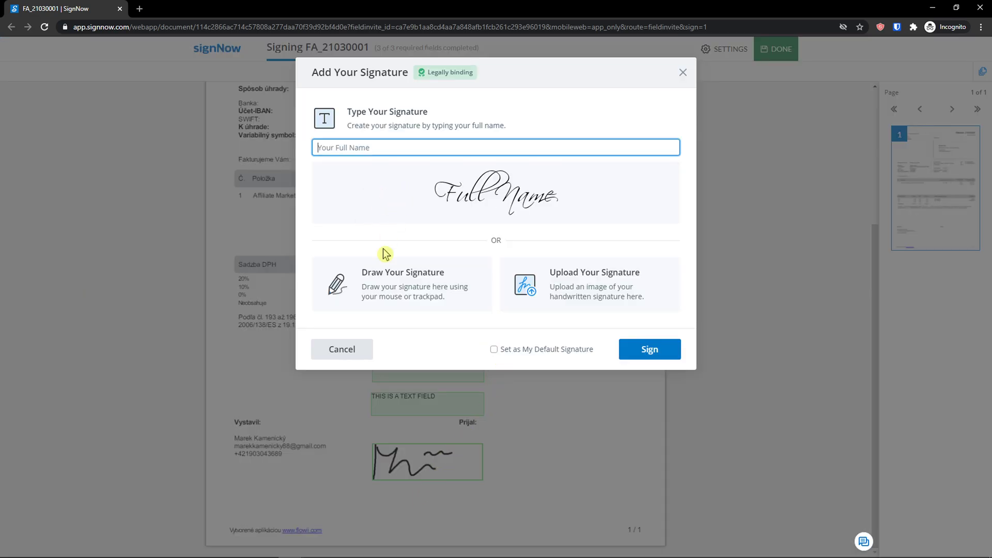
left_click(403, 285)
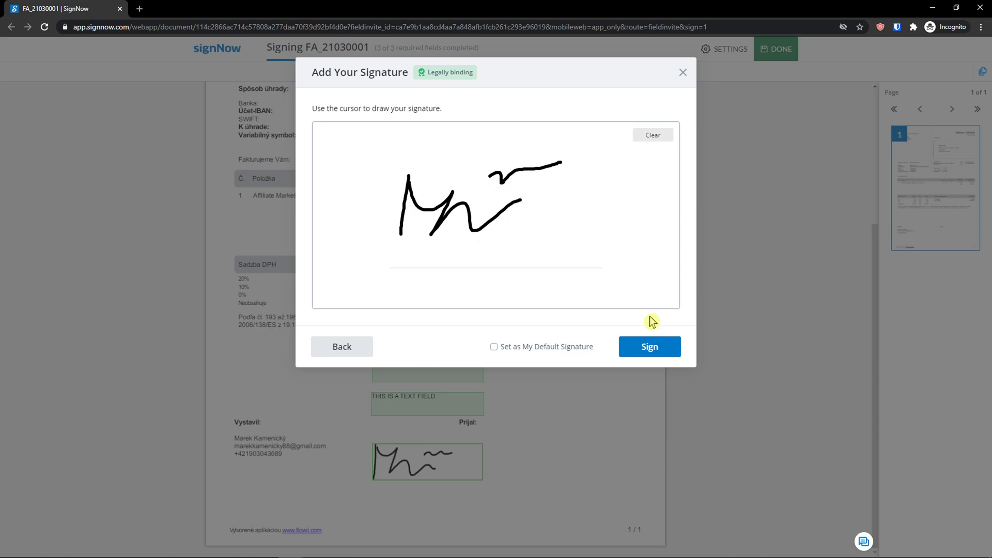
left_click(649, 347)
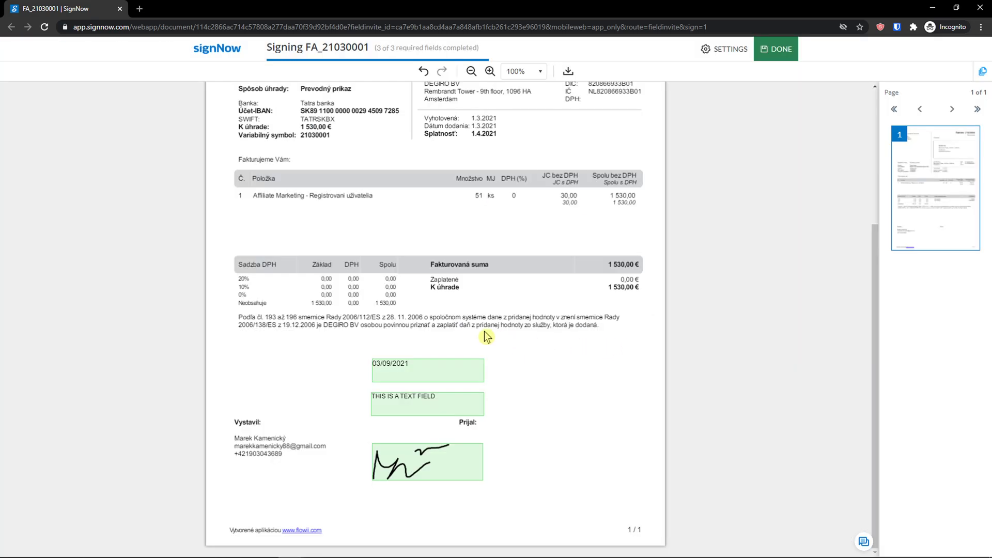
mouse_move(488, 331)
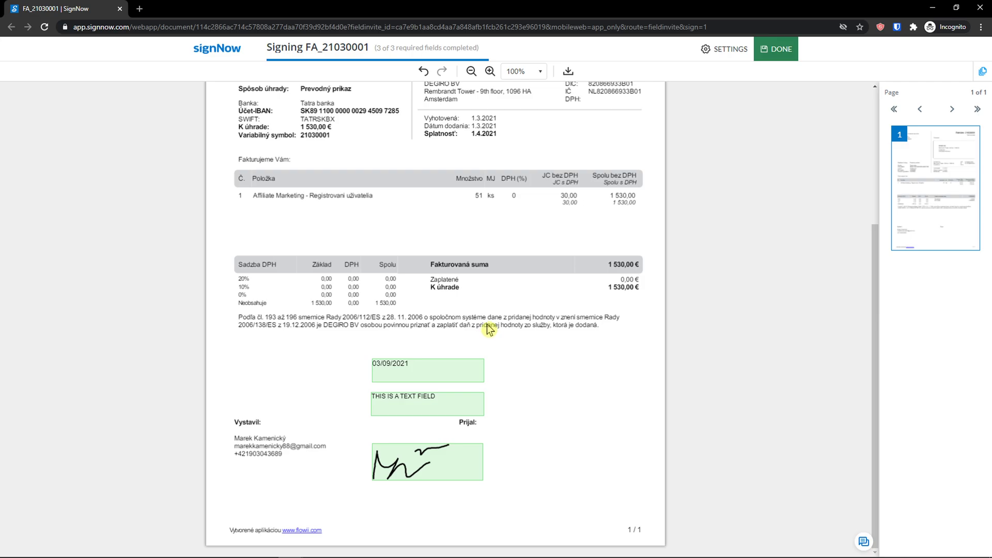
scroll("up", 3)
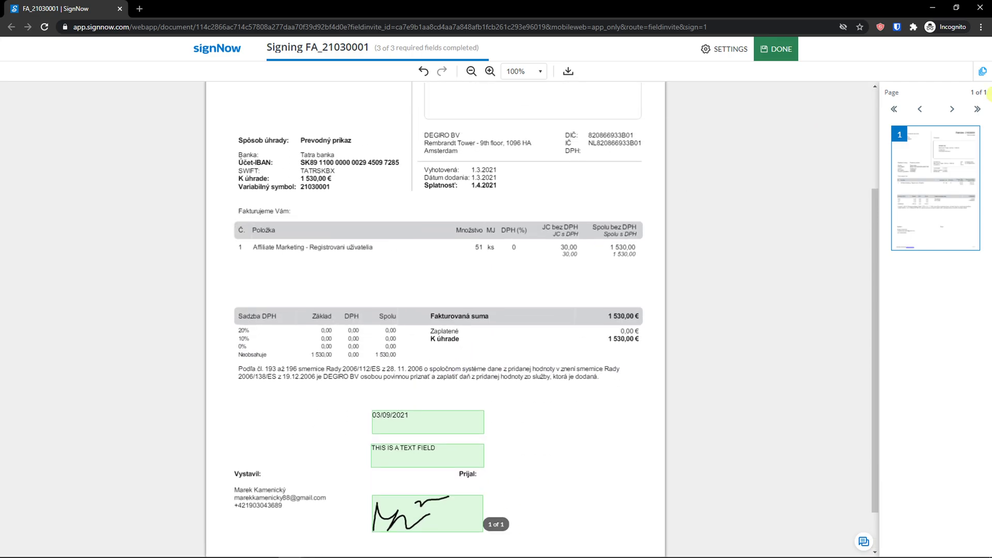
scroll("down", 3)
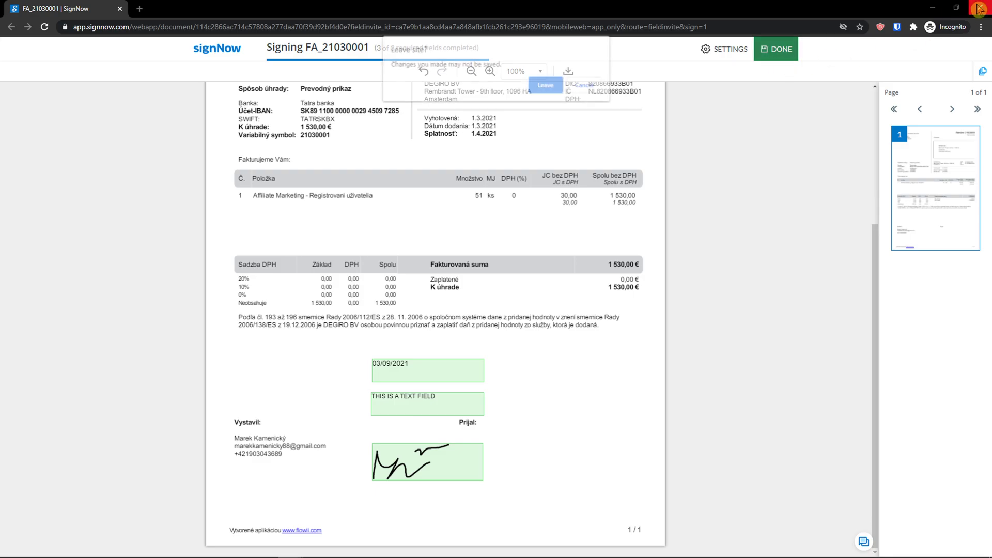
left_click(544, 84)
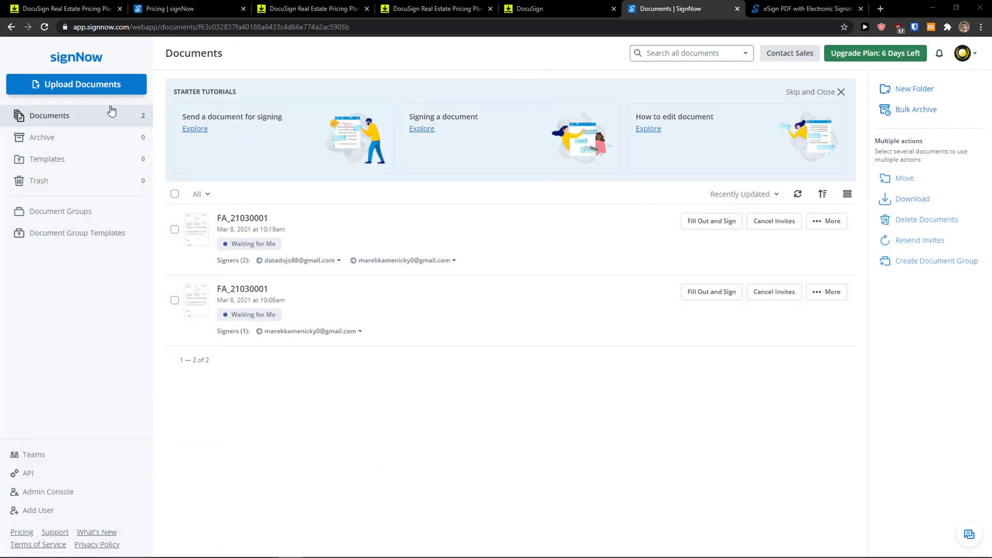
mouse_move(11, 26)
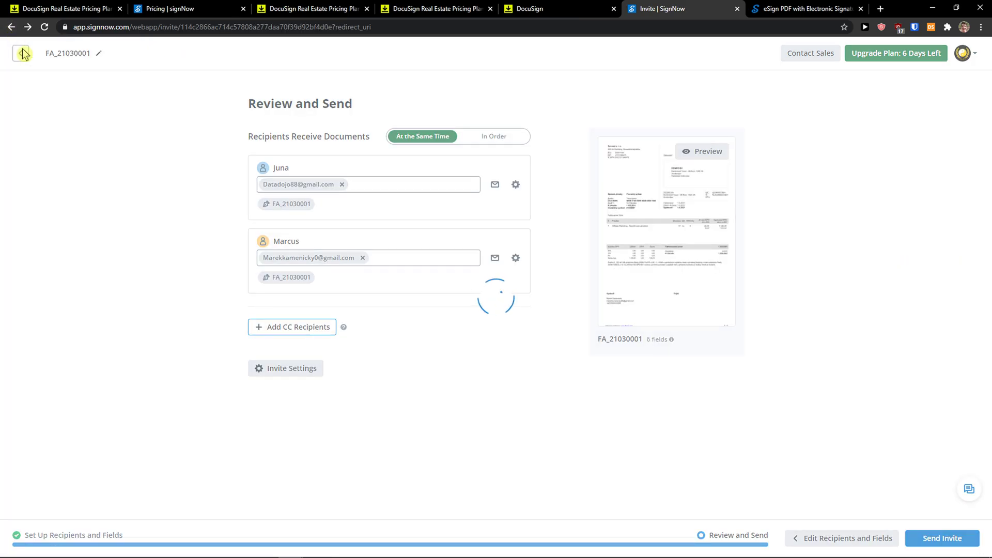
Go back from Review and Send and open the empty Templates folder.
left_click(942, 538)
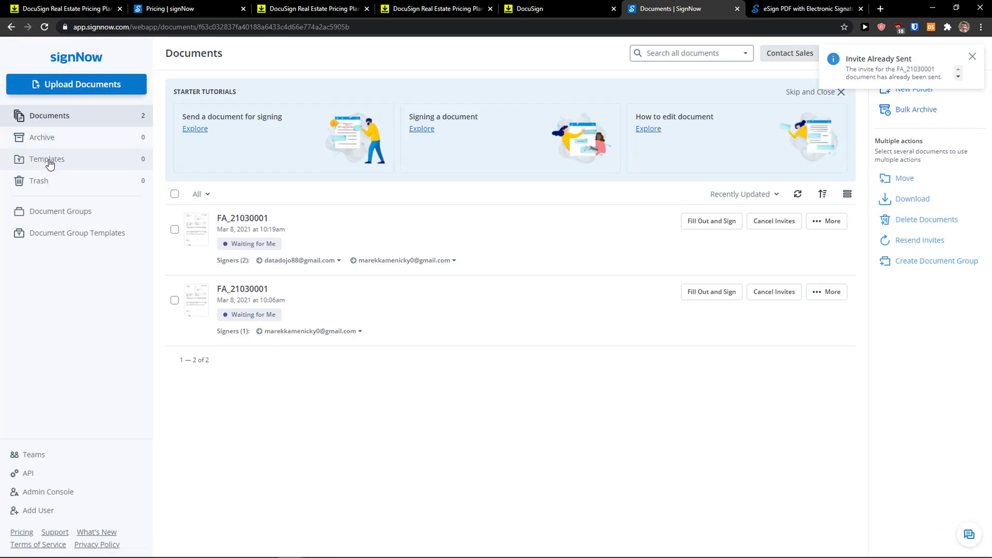
left_click(46, 159)
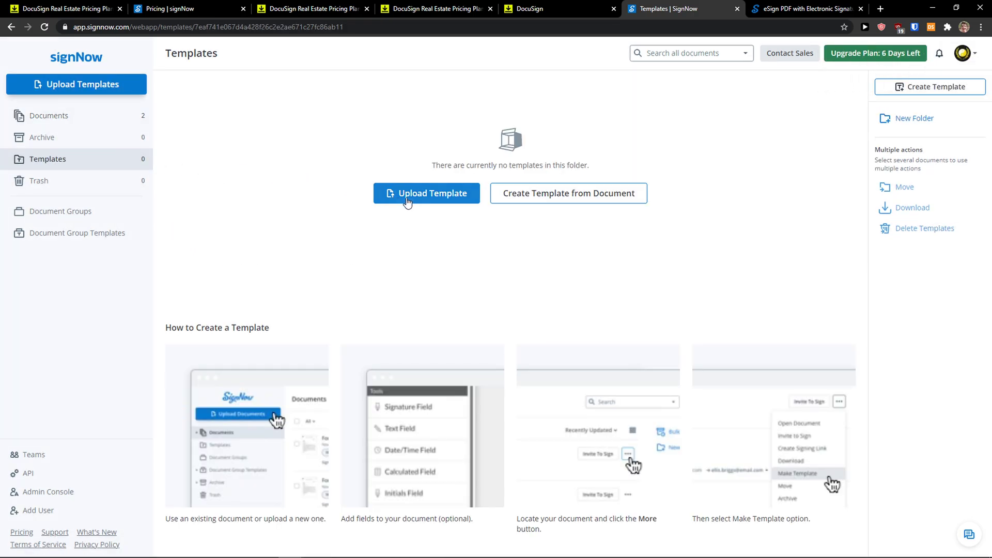
Upload FA_21030001.PDF as a new template after abandoning the create-from-document attempt.
left_click(568, 193)
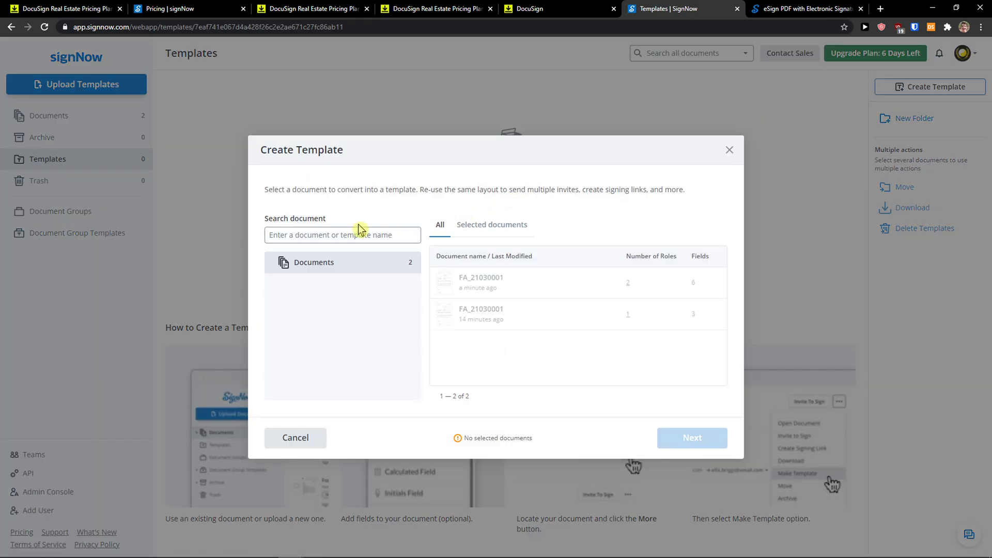
left_click(524, 281)
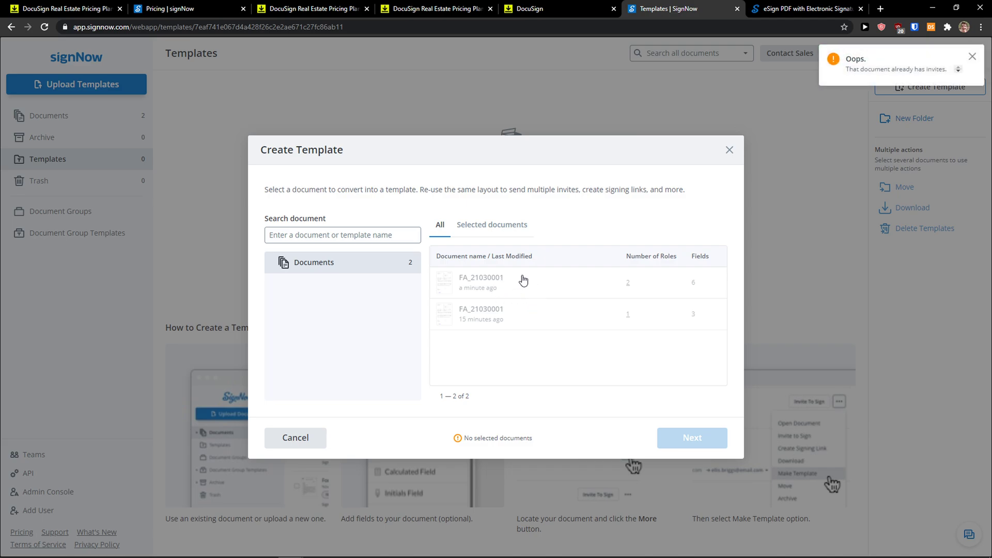
mouse_move(468, 394)
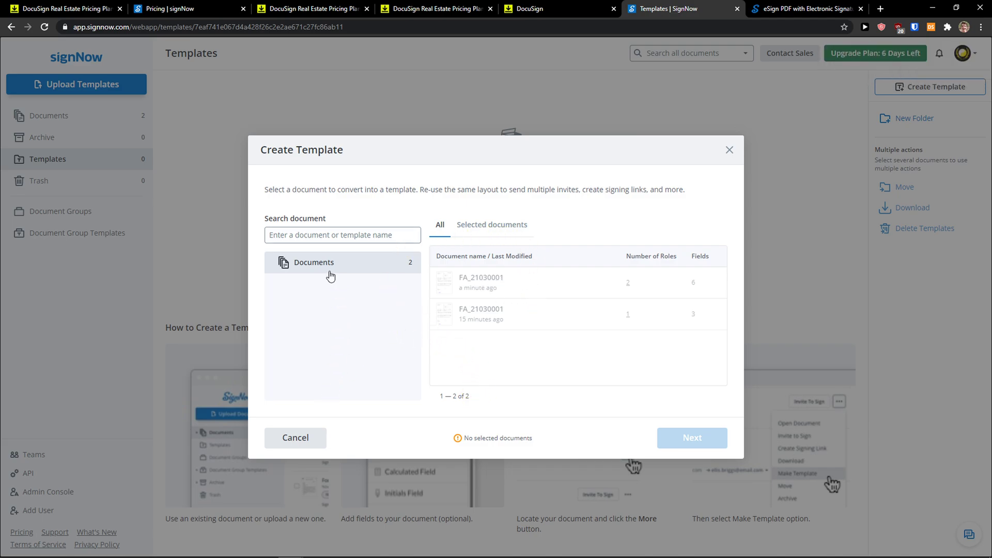
mouse_move(674, 419)
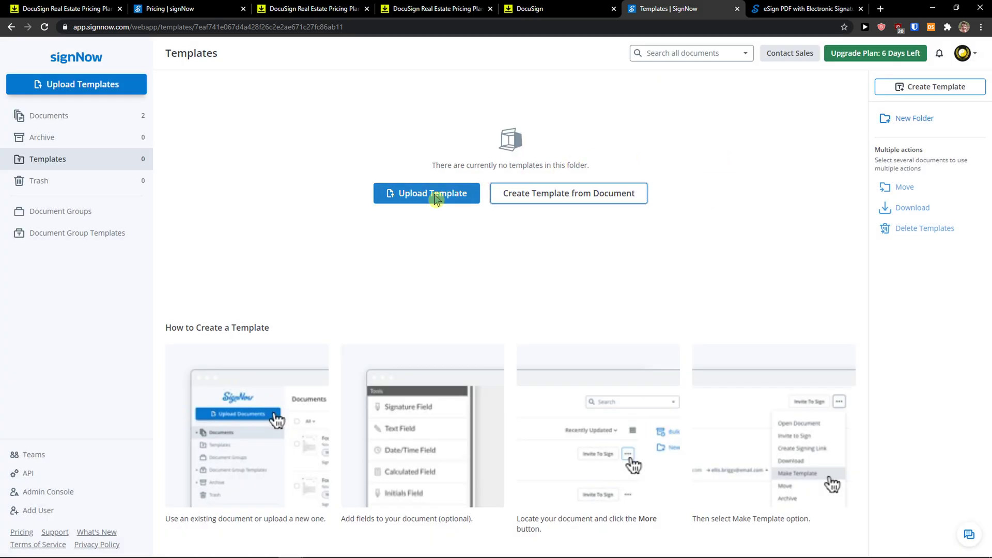
left_click(426, 192)
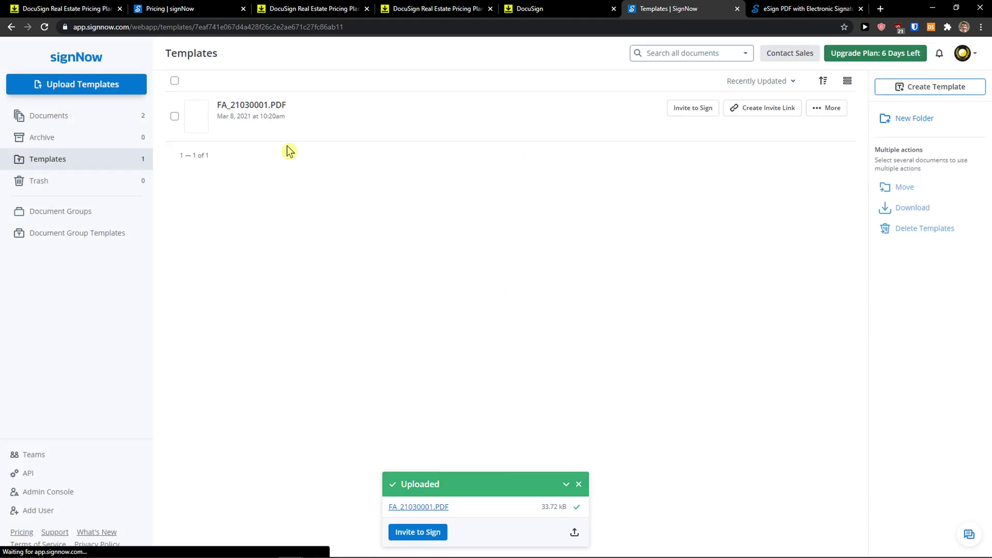
left_click(417, 532)
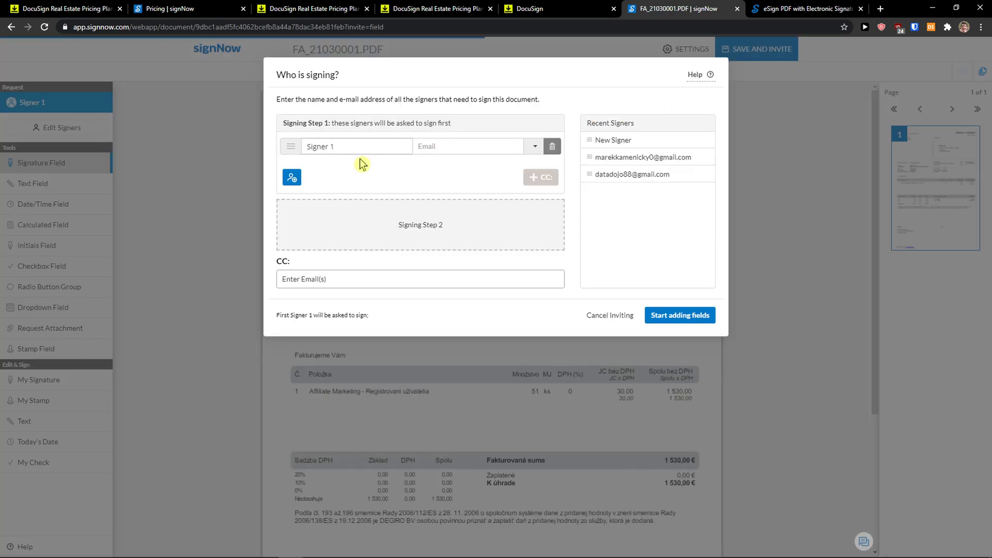
left_click(643, 157)
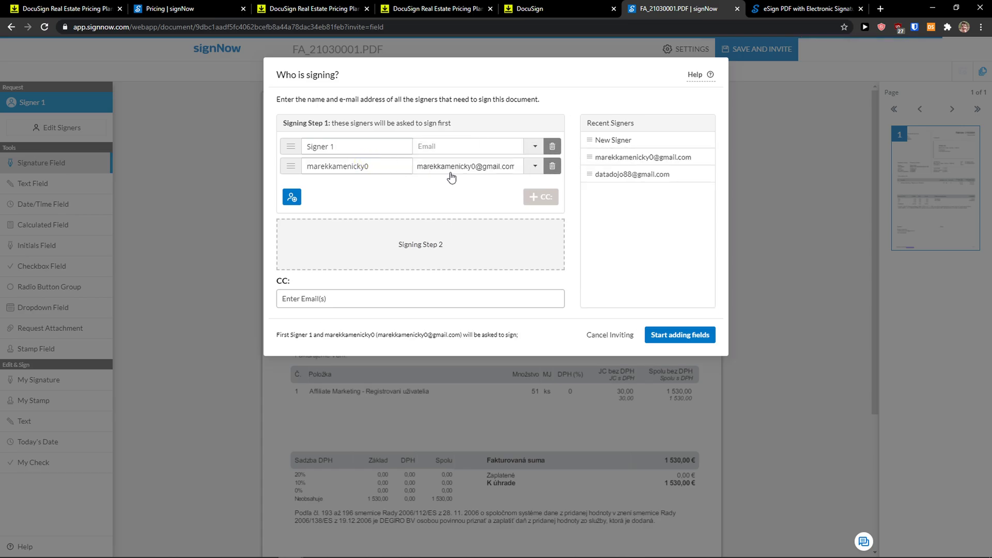
left_click(680, 335)
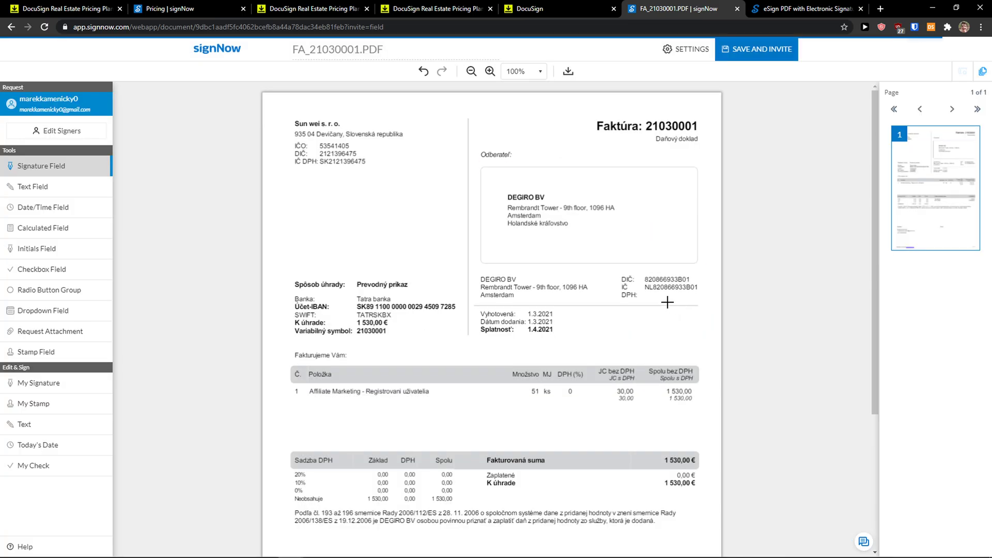
scroll("down", 3)
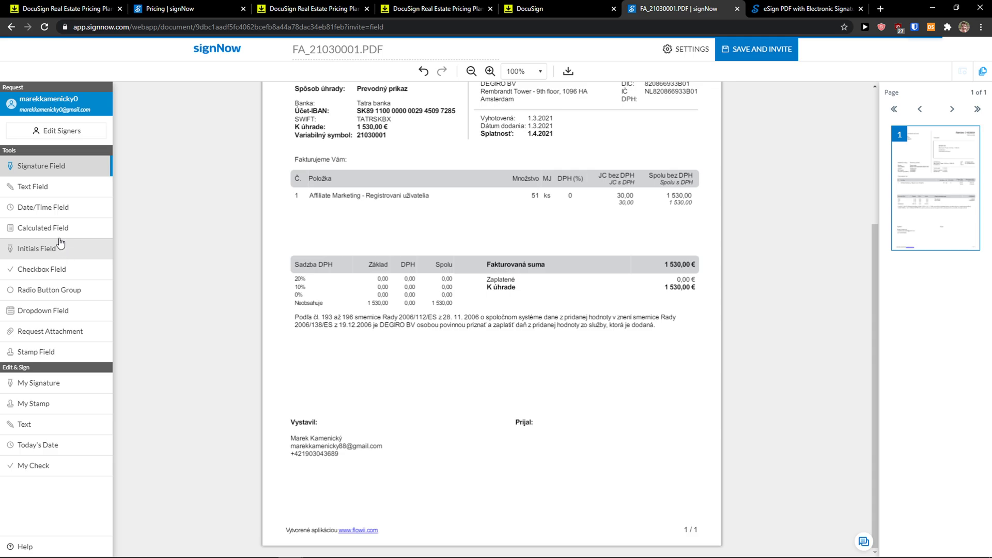
left_click(32, 186)
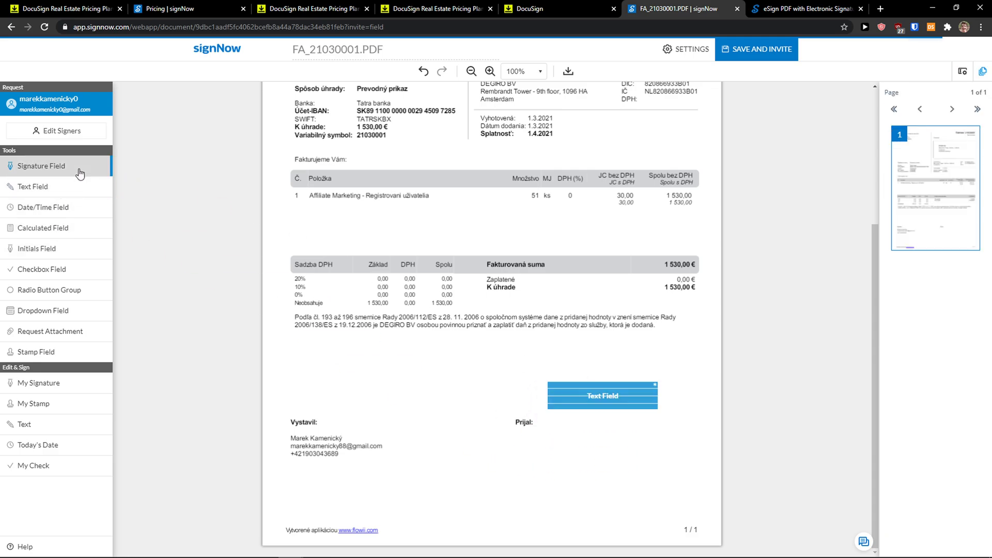
left_click(571, 459)
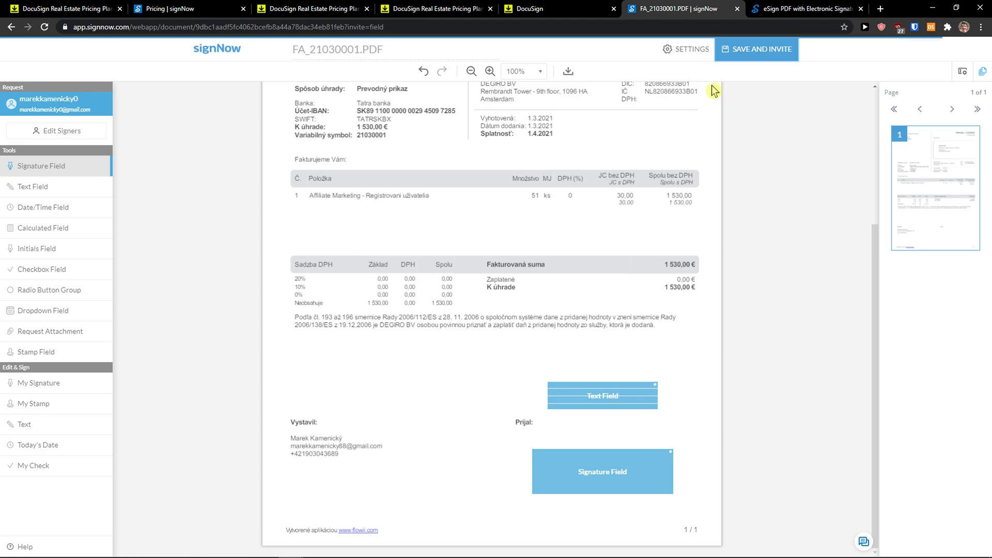
left_click(756, 50)
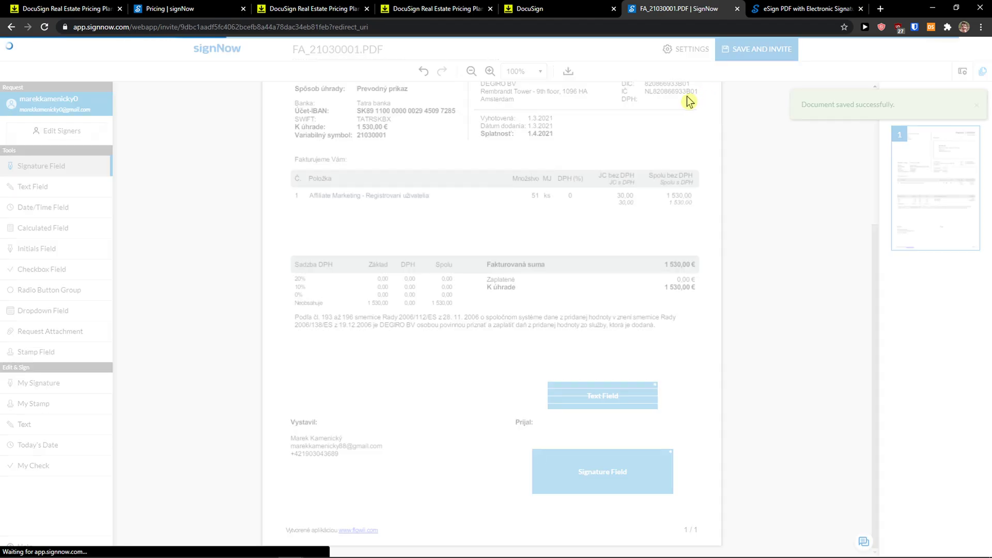
left_click(756, 49)
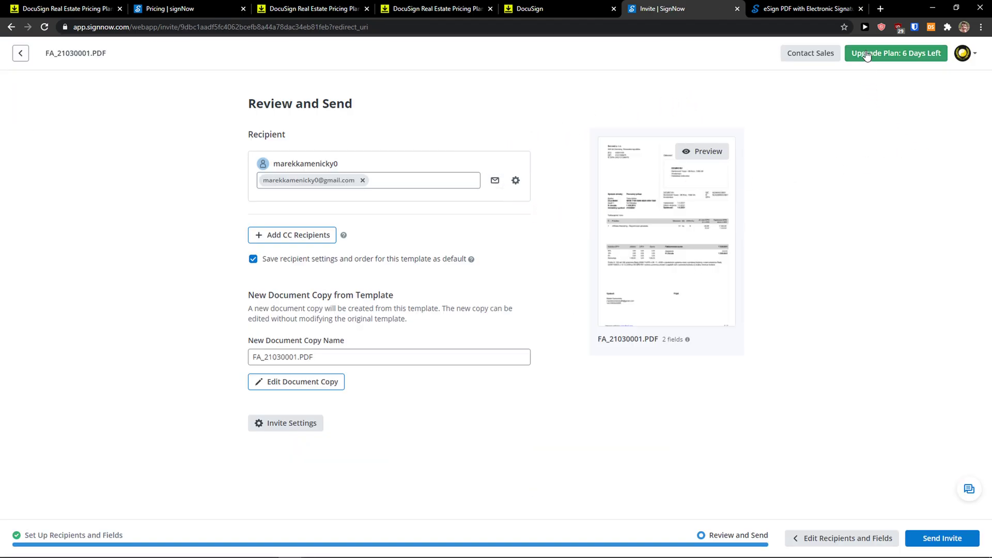
left_click(942, 538)
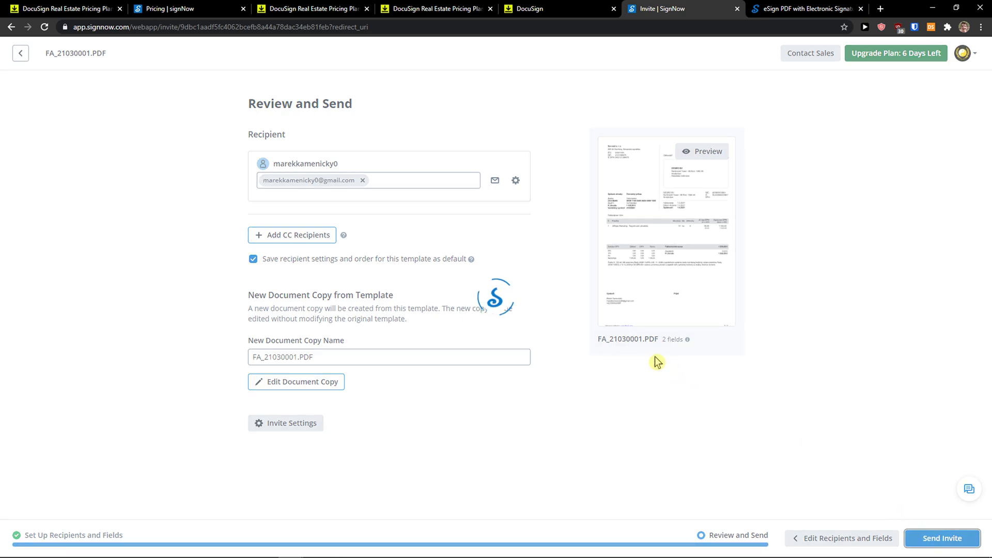
left_click(941, 538)
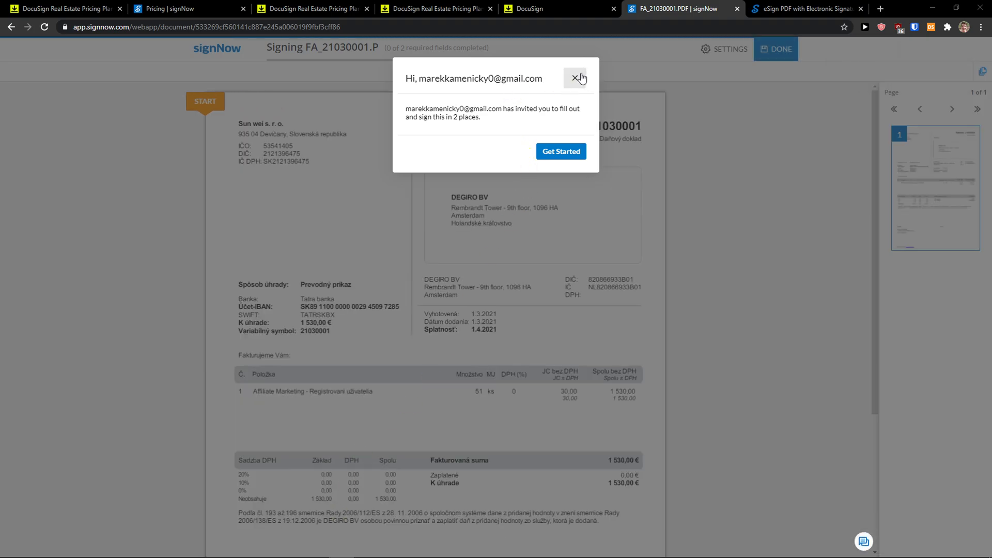
left_click(576, 78)
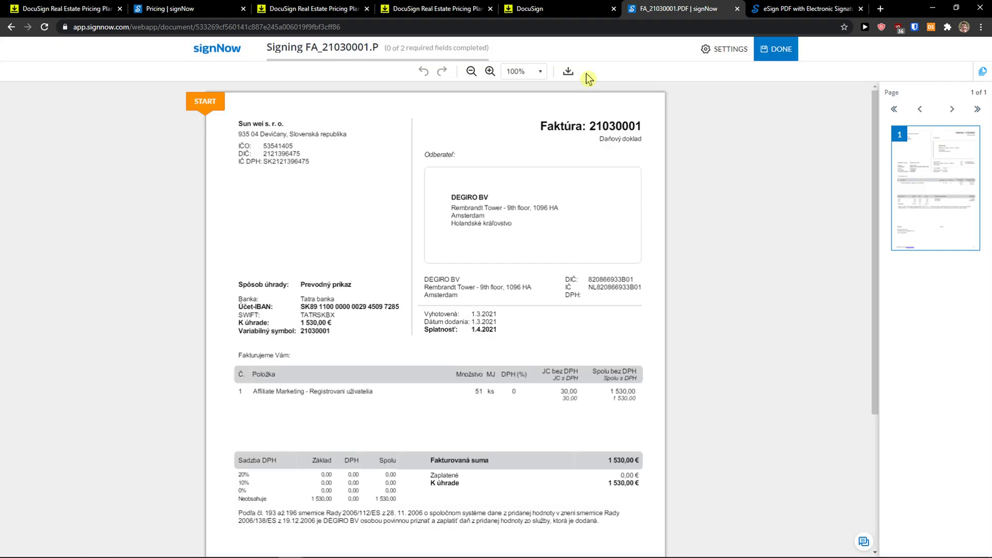
left_click(776, 49)
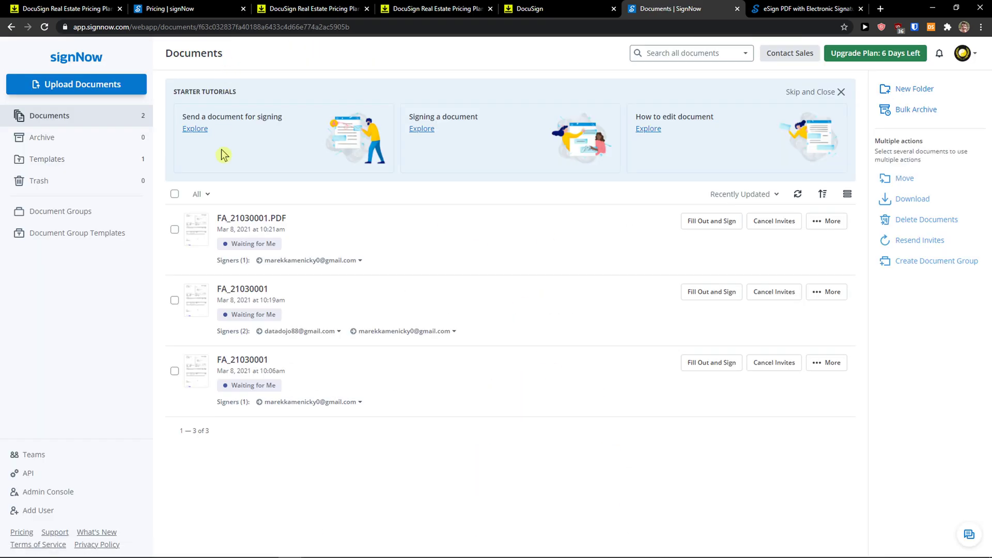
Open Templates and dismiss the FA_21030001.PDF template's More menu without choosing an action.
left_click(47, 159)
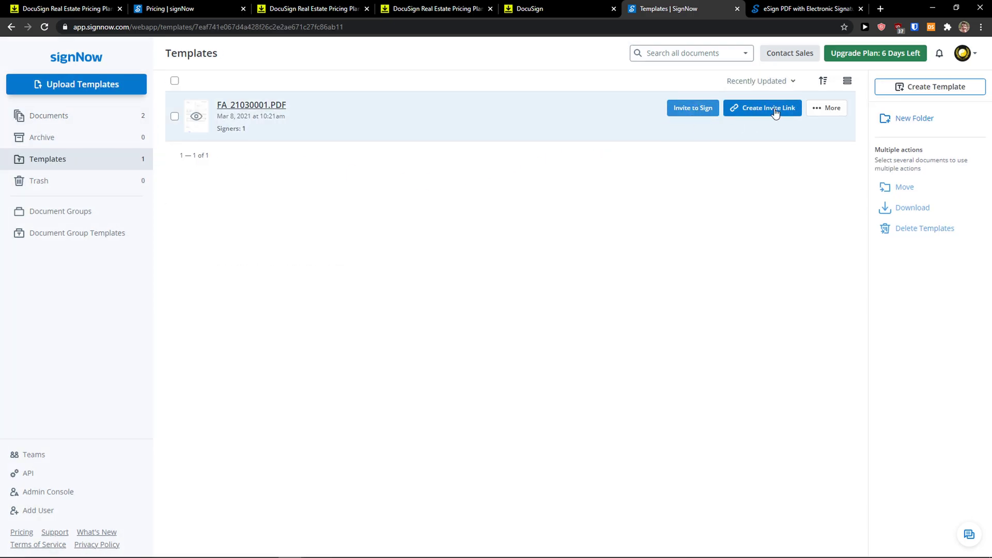
left_click(827, 108)
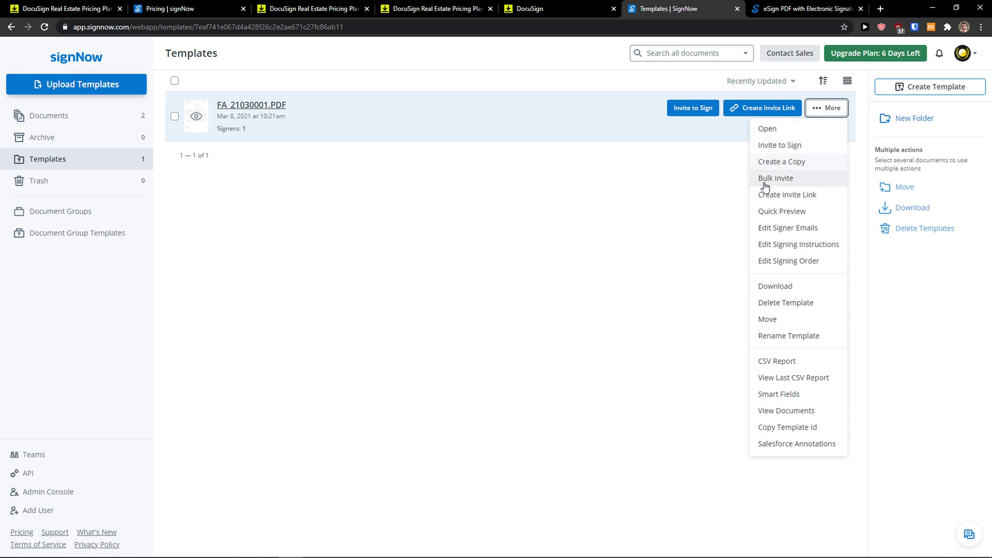
left_click(179, 205)
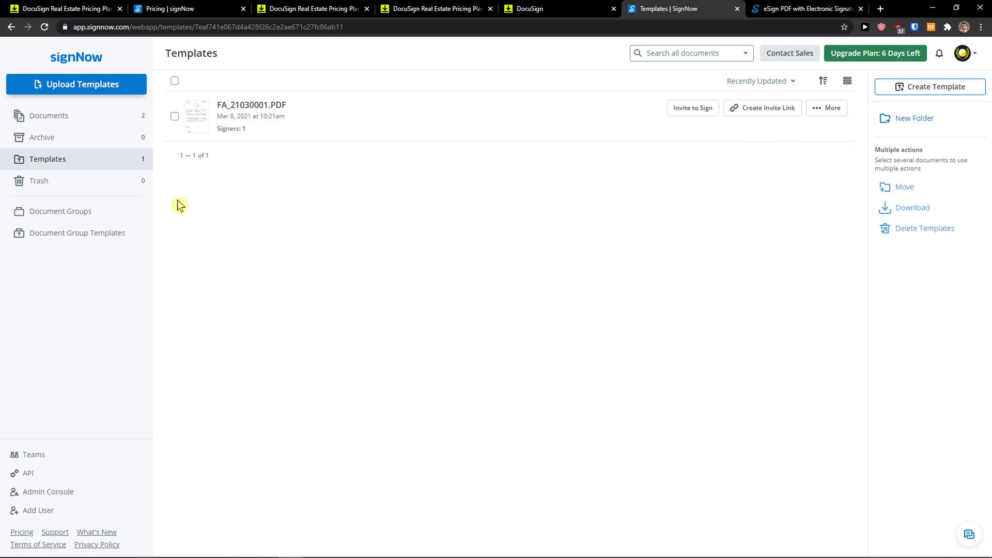
mouse_move(280, 201)
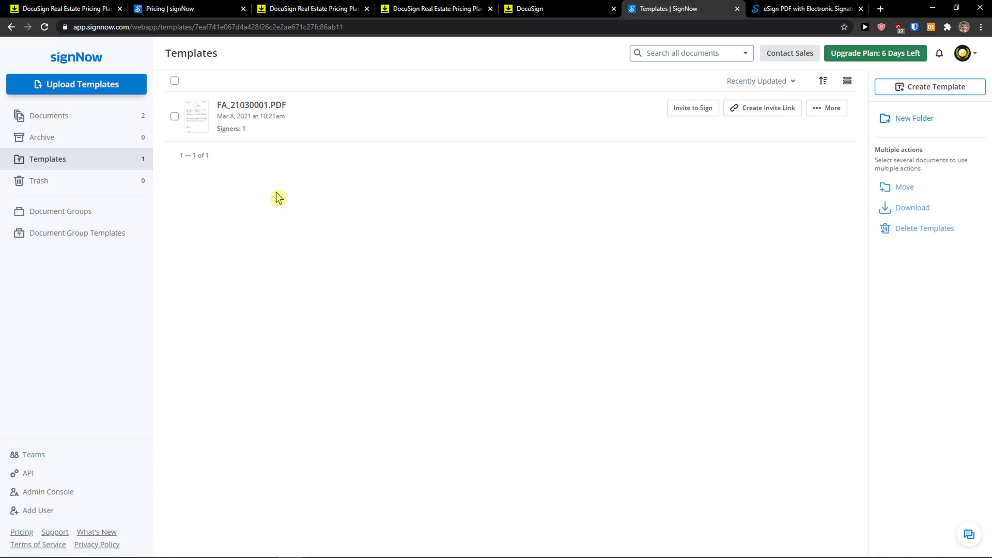
mouse_move(274, 209)
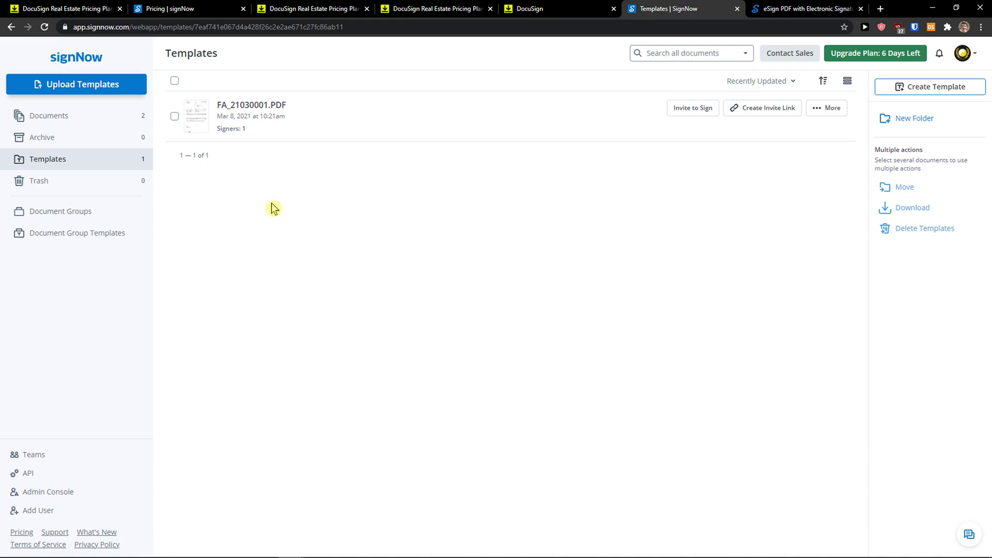